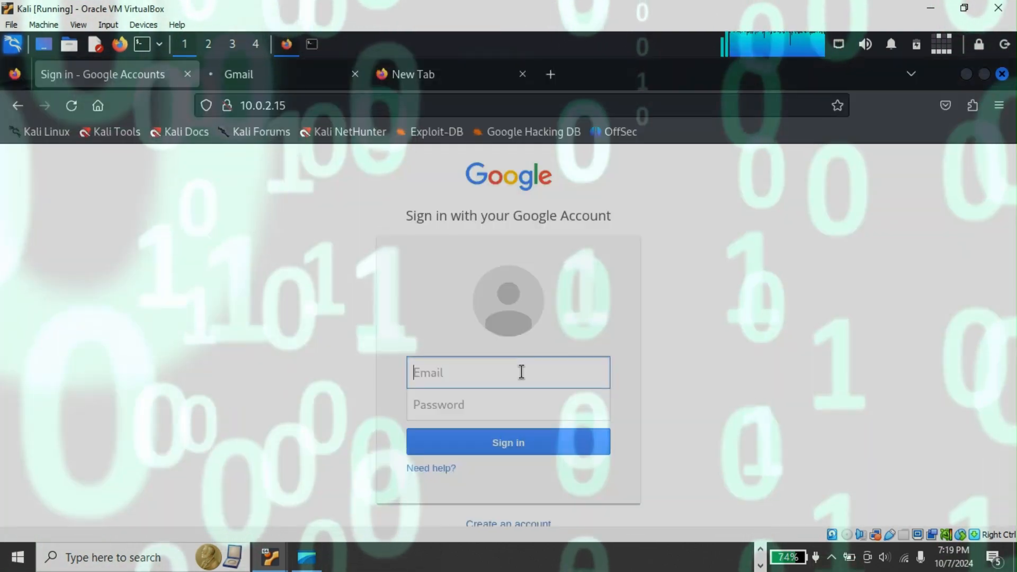
Enter the email 'That' on the fake Google sign-in page and move to the password field
{"action": "type", "text": "That"}
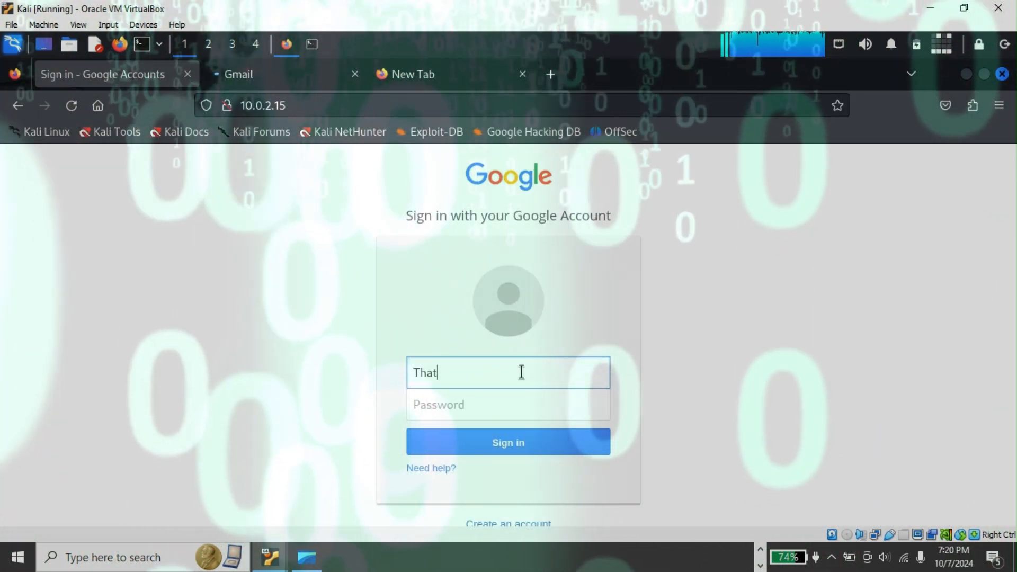
{"action": "left_click", "coordinate": [508, 442]}
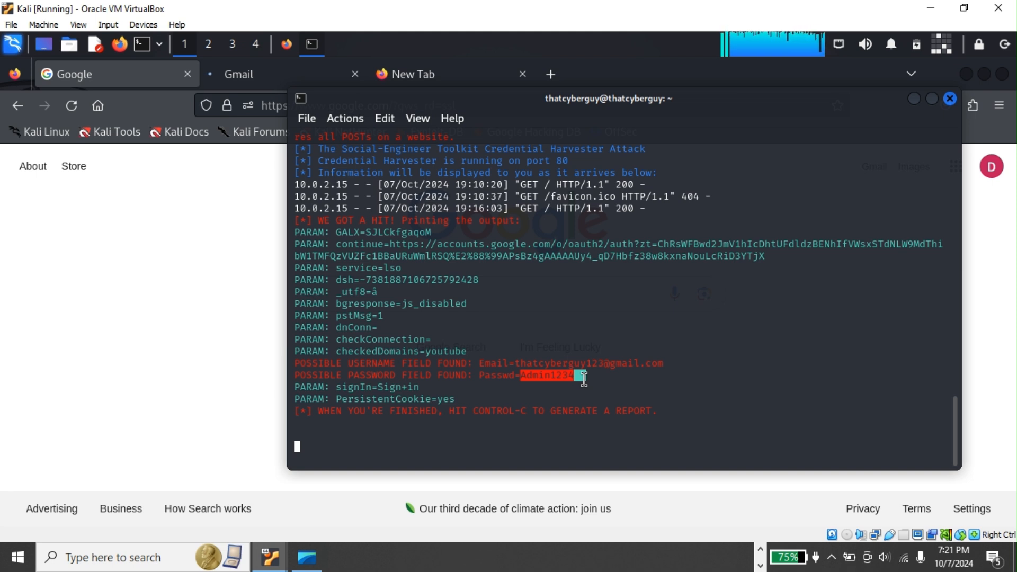
{"action": "mouse_move", "coordinate": [760, 551]}
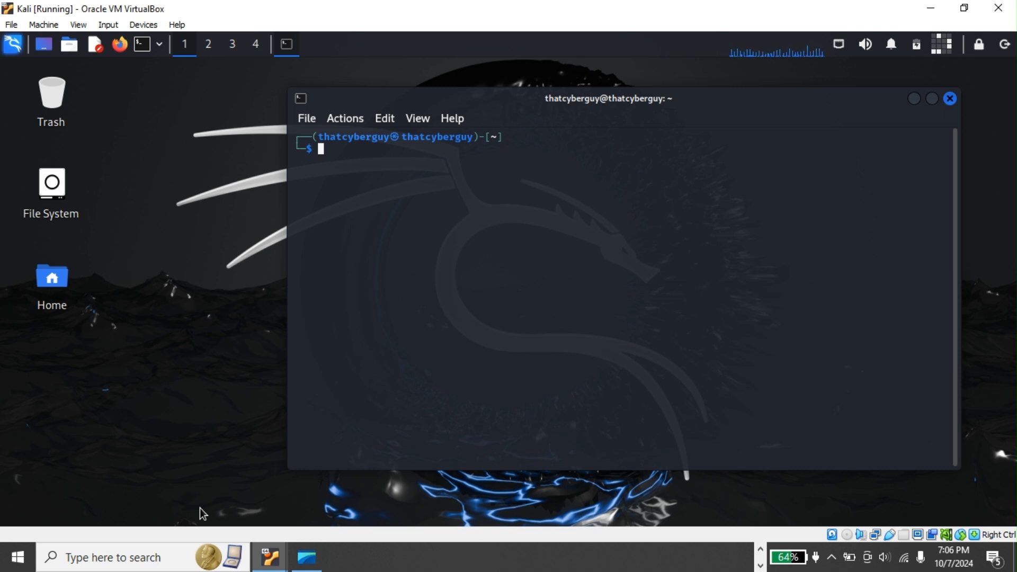
{"action": "mouse_move", "coordinate": [5, 402]}
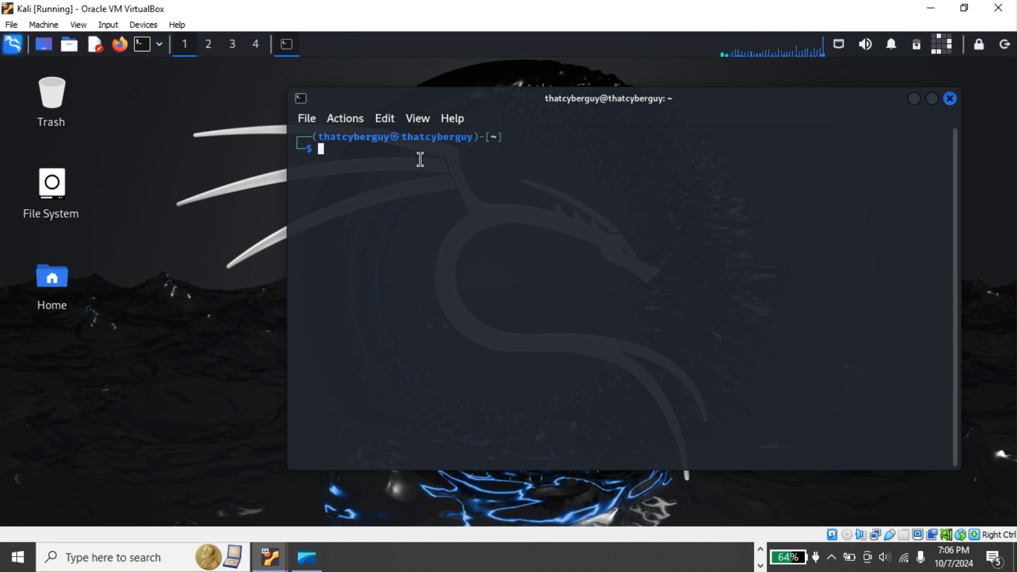
Start a 'sudo apt install setoolkit' command, then cancel it with Ctrl+C without running
{"action": "type", "text": "s"}
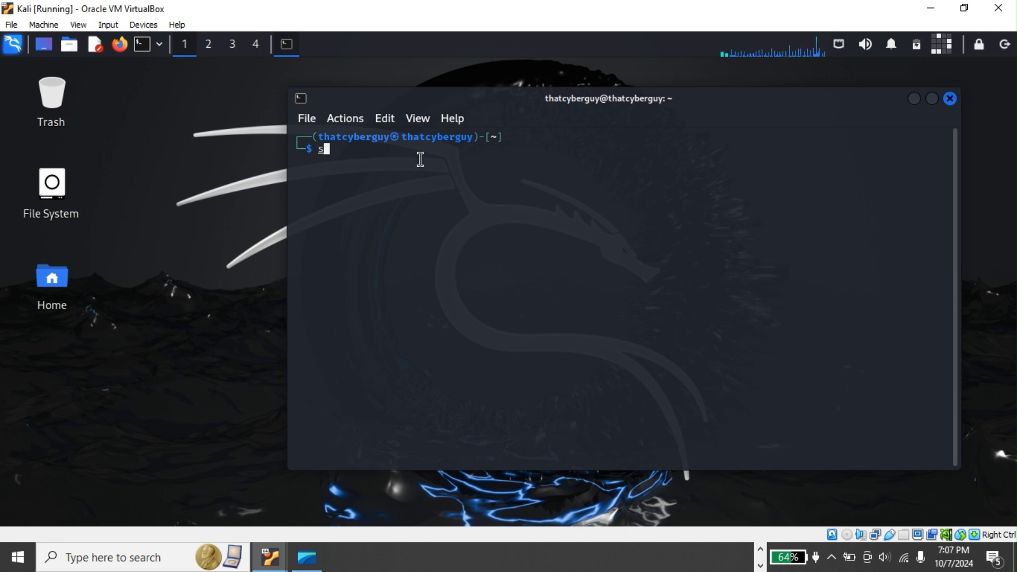
{"action": "type", "text": "udo"}
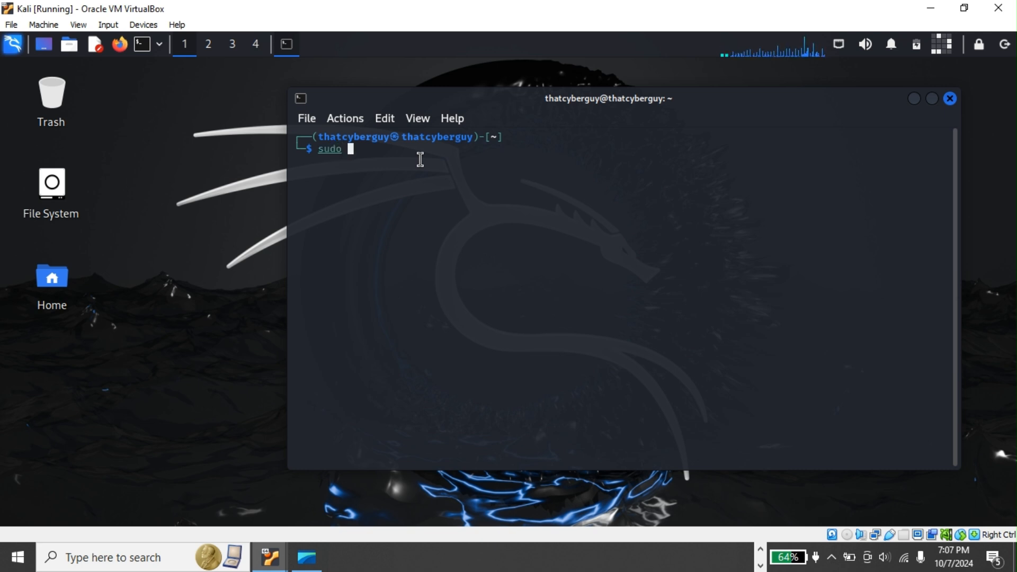
{"action": "type", "text": "apt install too"}
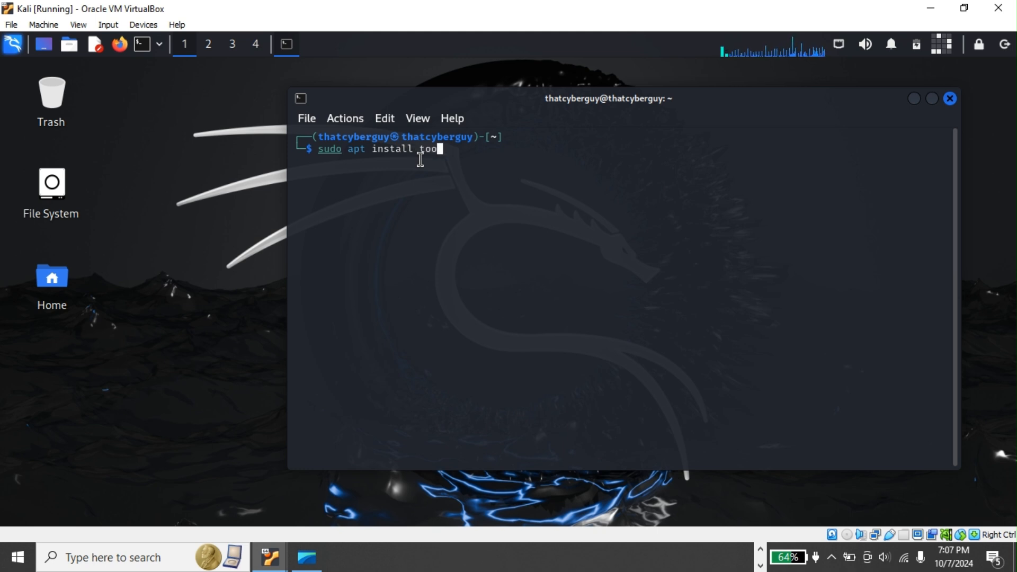
{"action": "key", "text": "BackSpace"}
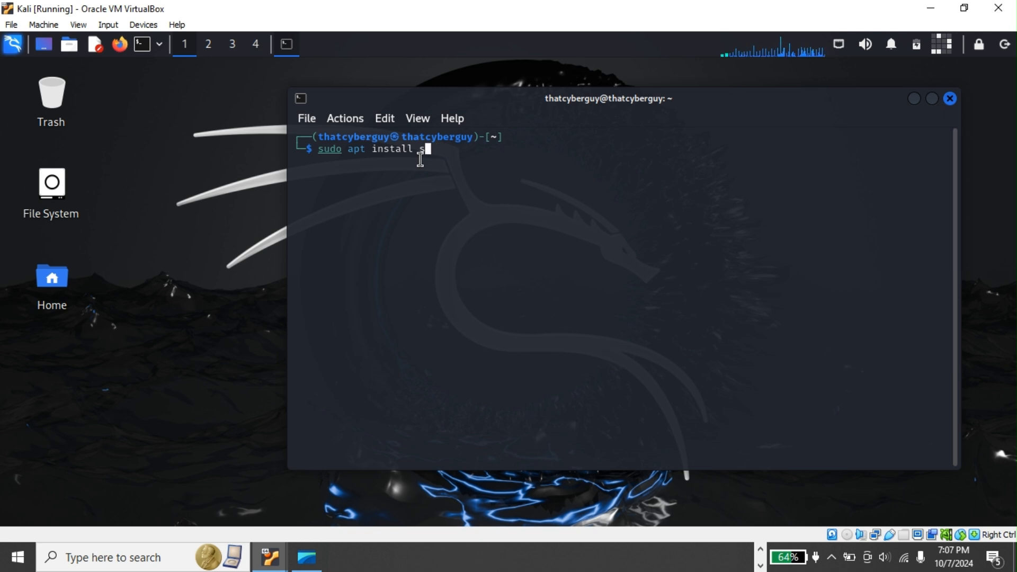
{"action": "type", "text": "eto"}
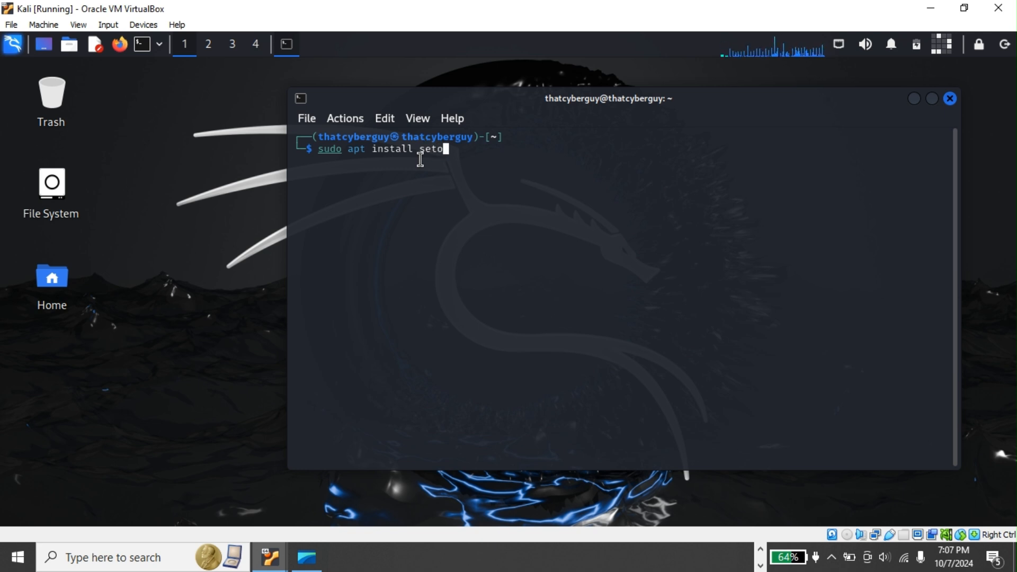
{"action": "type", "text": "olkit"}
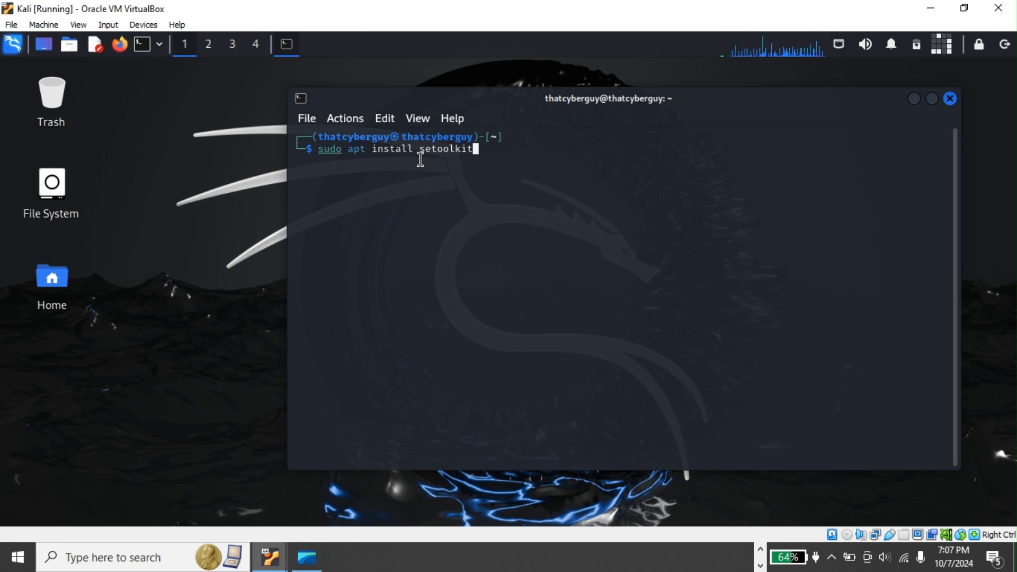
{"action": "key", "text": "ctrl+c"}
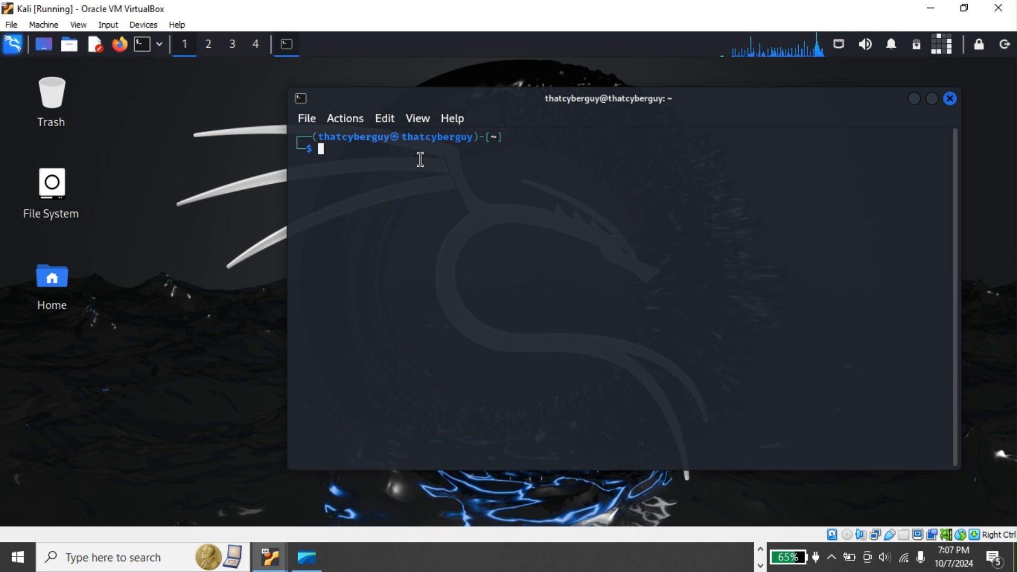
Run 'sudo setoolkit', supply the sudo password and continue to the SET main menu
{"action": "type", "text": "sudo"}
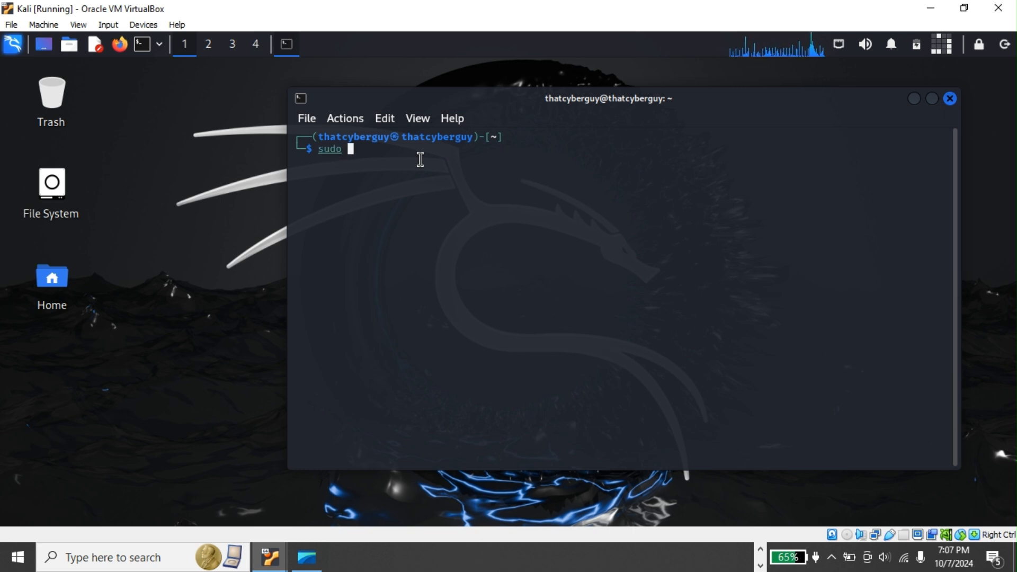
{"action": "type", "text": "setool"}
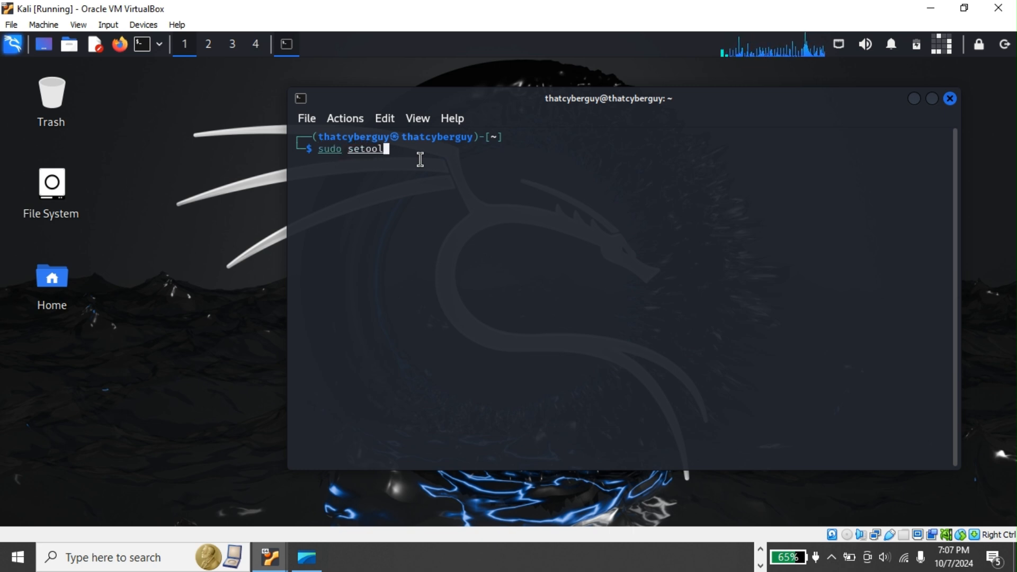
{"action": "type", "text": "kit"}
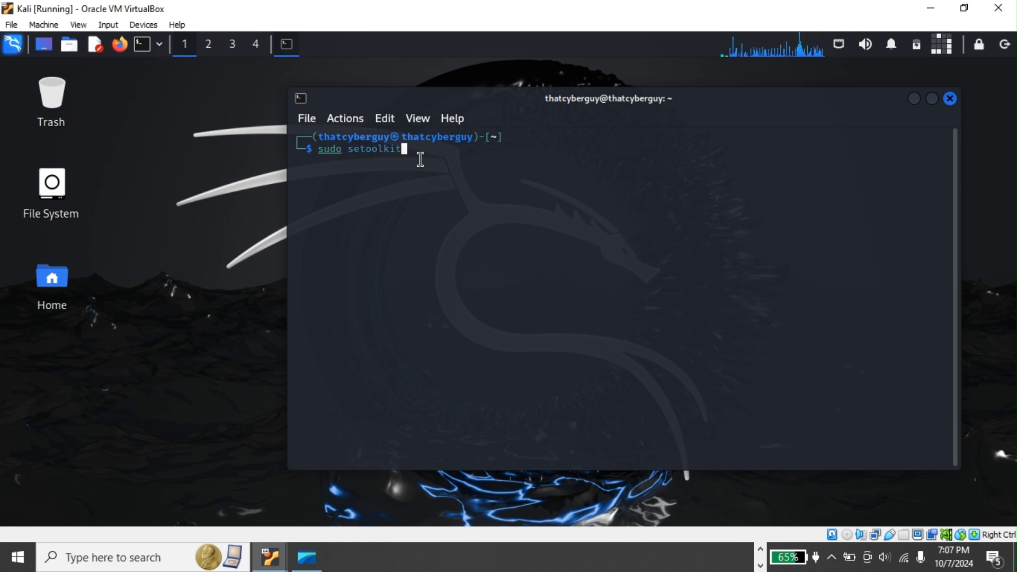
{"action": "key", "text": "Return"}
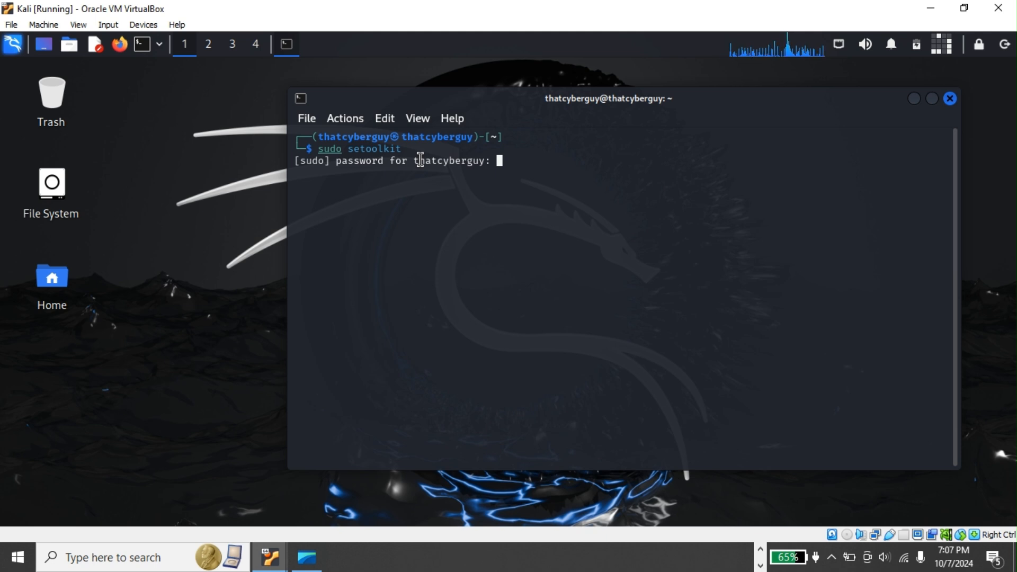
{"action": "key", "text": "Return"}
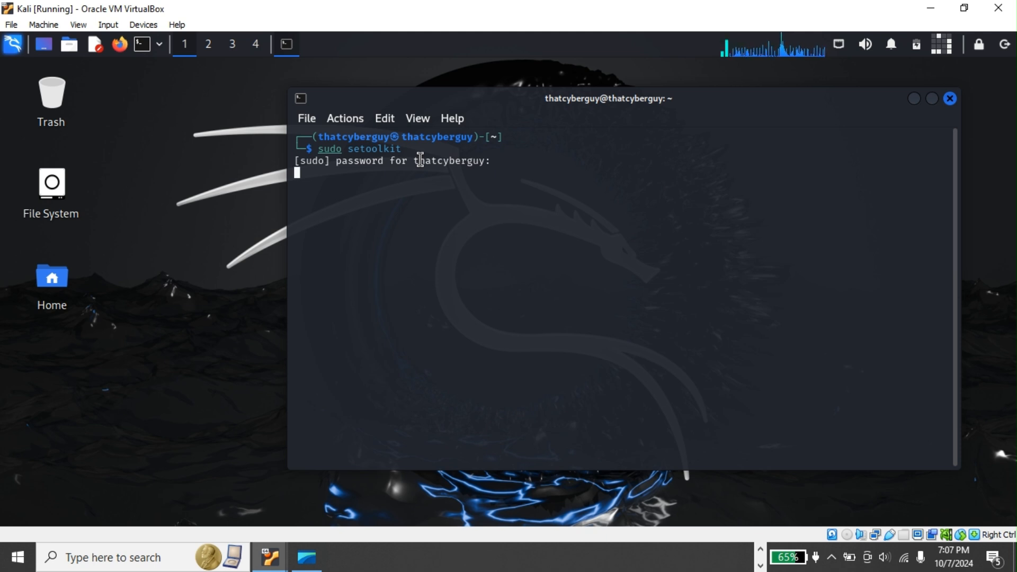
{"action": "key", "text": "Return"}
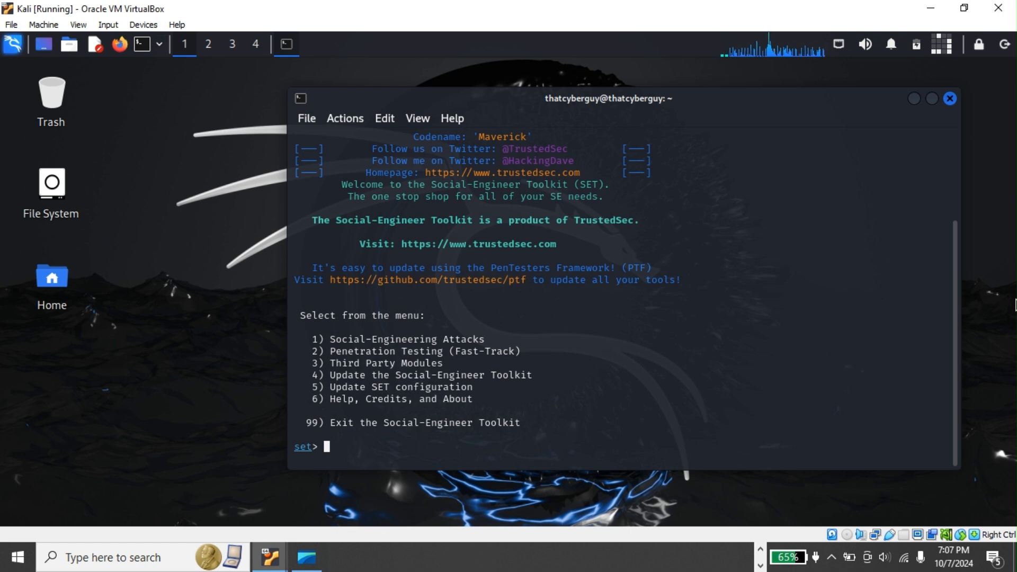
{"action": "mouse_move", "coordinate": [954, 276]}
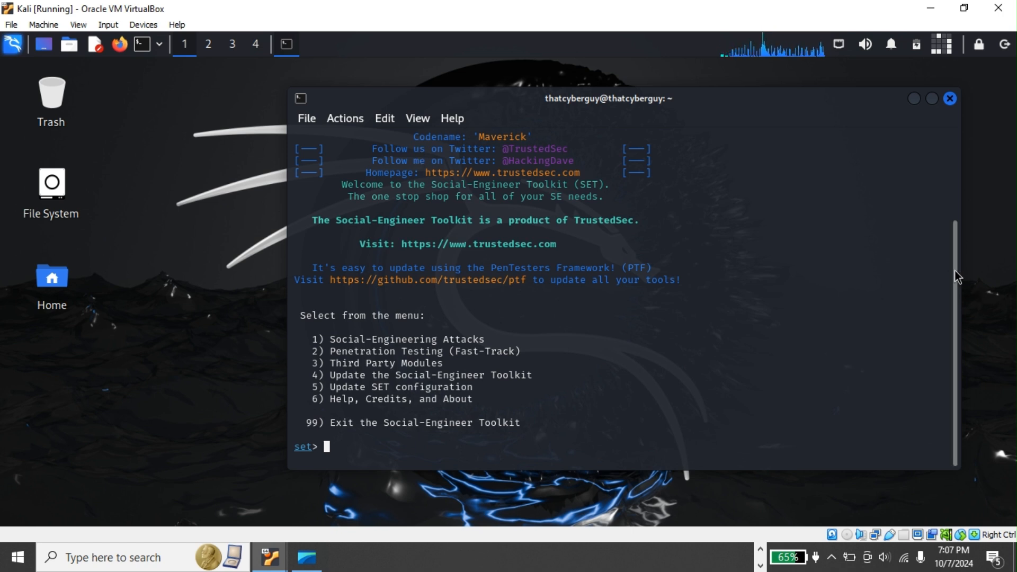
Navigate into Website Attack Vectors (option 2) and the Credential Harvester attack method
{"action": "scroll", "scroll_direction": "up", "scroll_amount": 3}
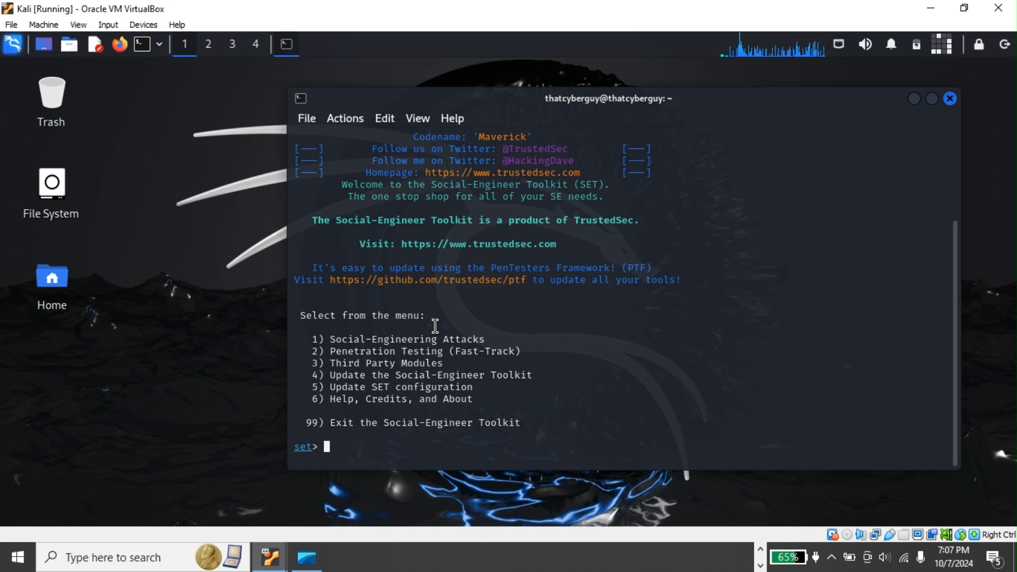
{"action": "mouse_move", "coordinate": [400, 378]}
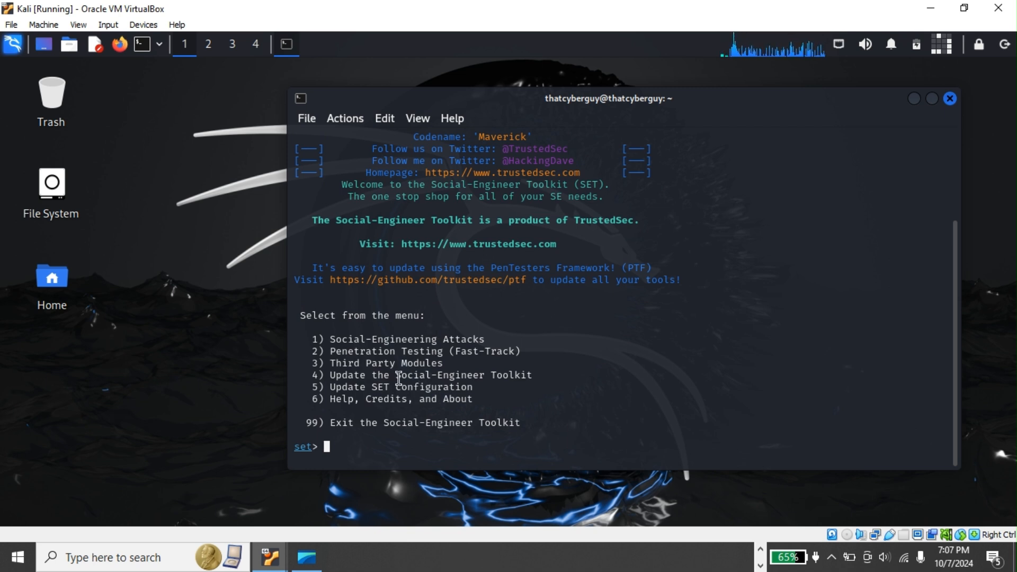
{"action": "mouse_move", "coordinate": [342, 376]}
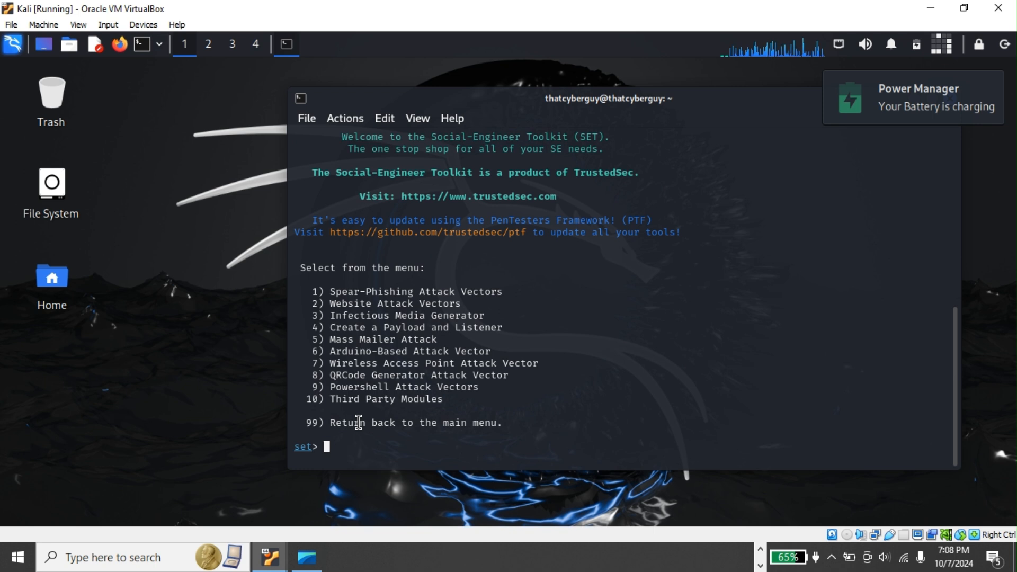
{"action": "mouse_move", "coordinate": [402, 309]}
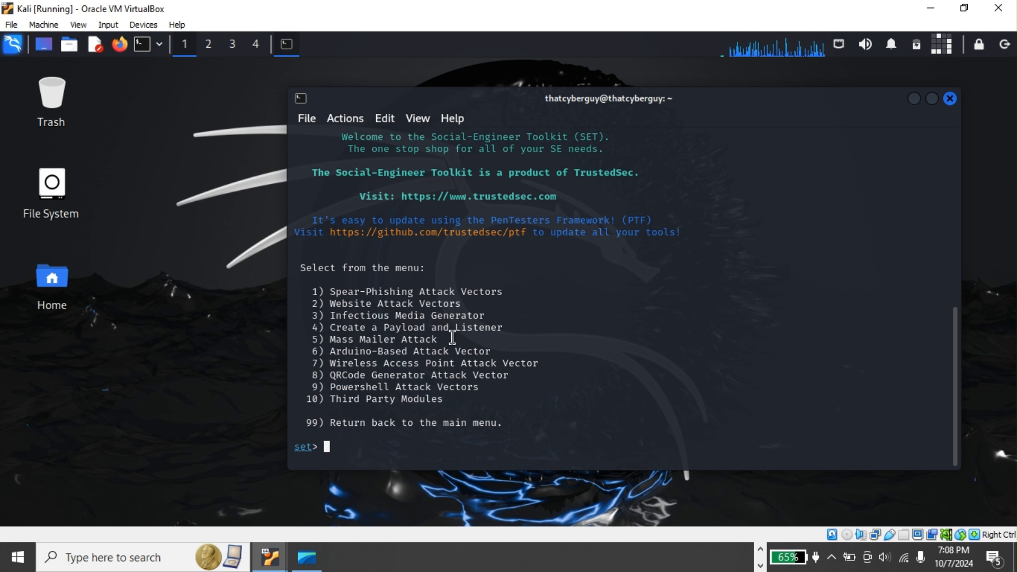
{"action": "mouse_move", "coordinate": [460, 352]}
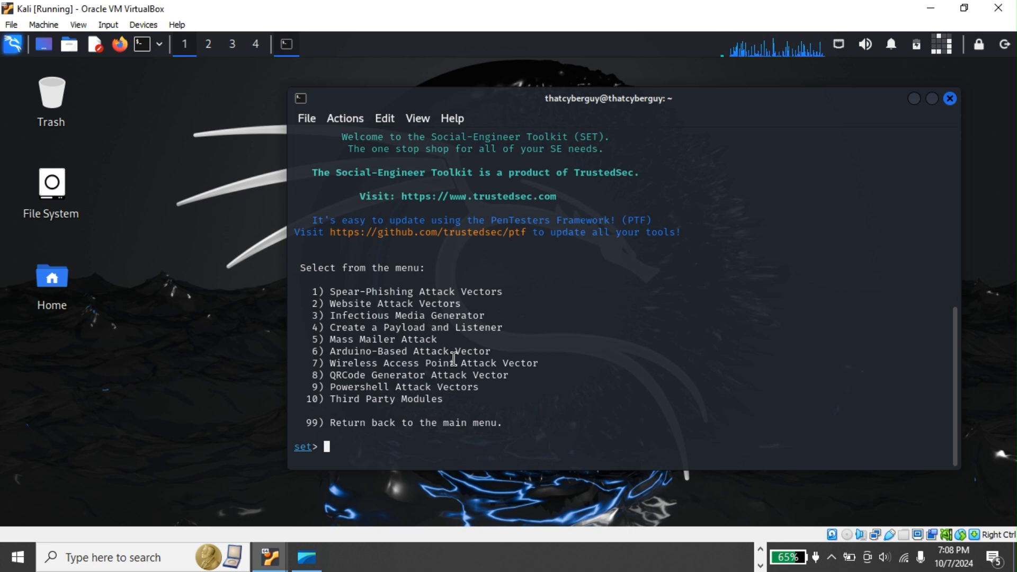
{"action": "mouse_move", "coordinate": [418, 421]}
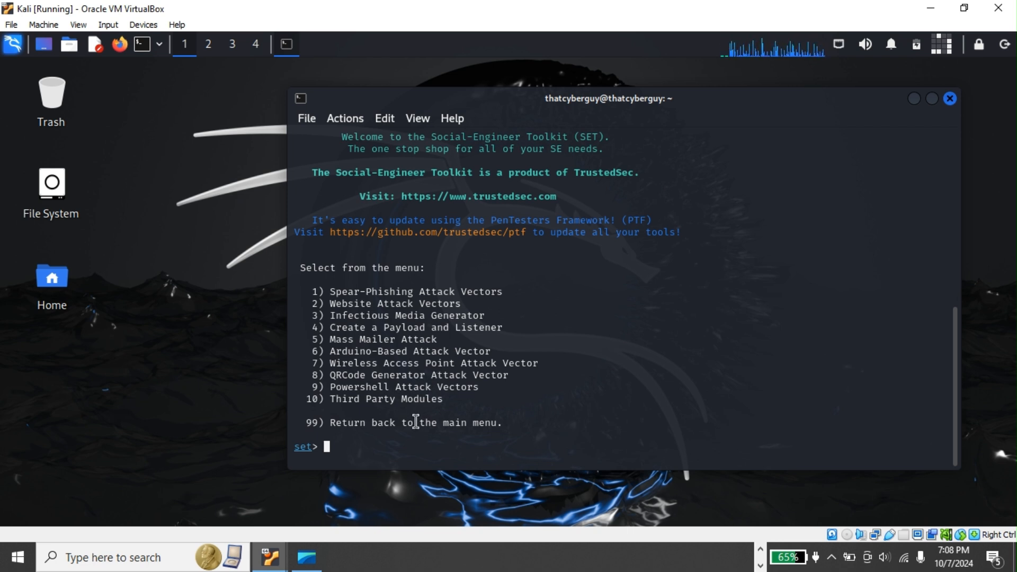
{"action": "type", "text": "2"}
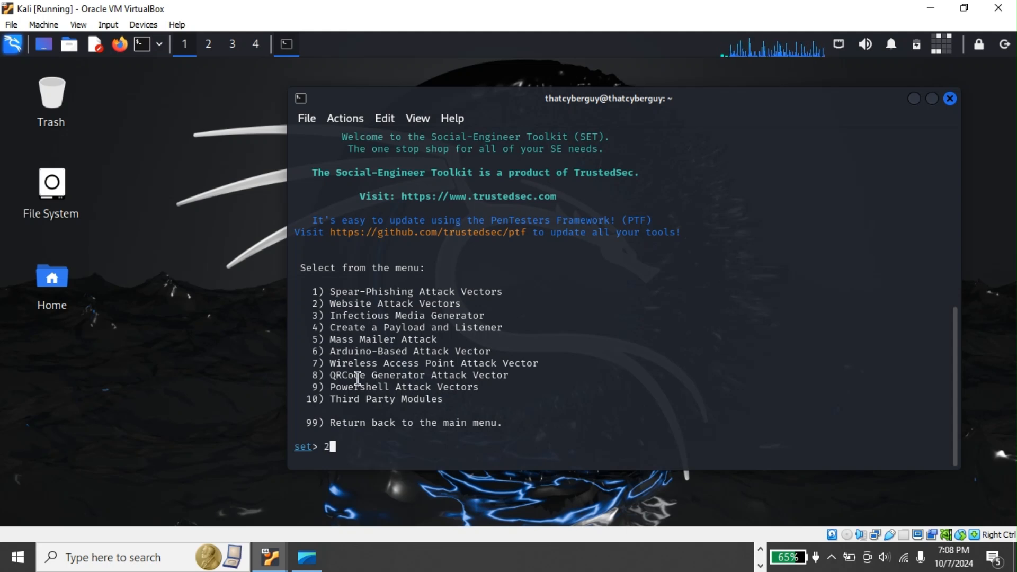
{"action": "key", "text": "Return"}
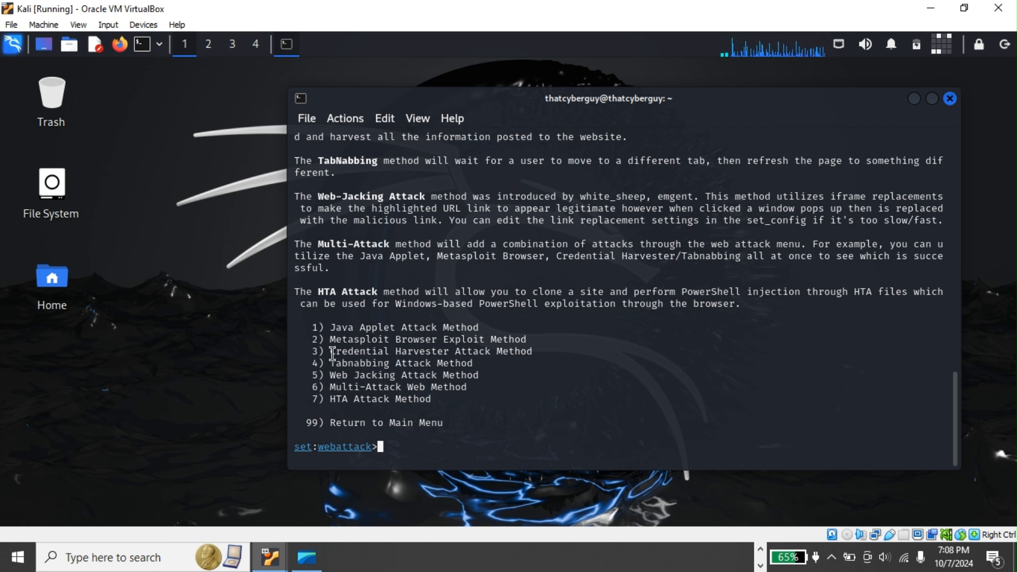
{"action": "double_click", "coordinate": [429, 350]}
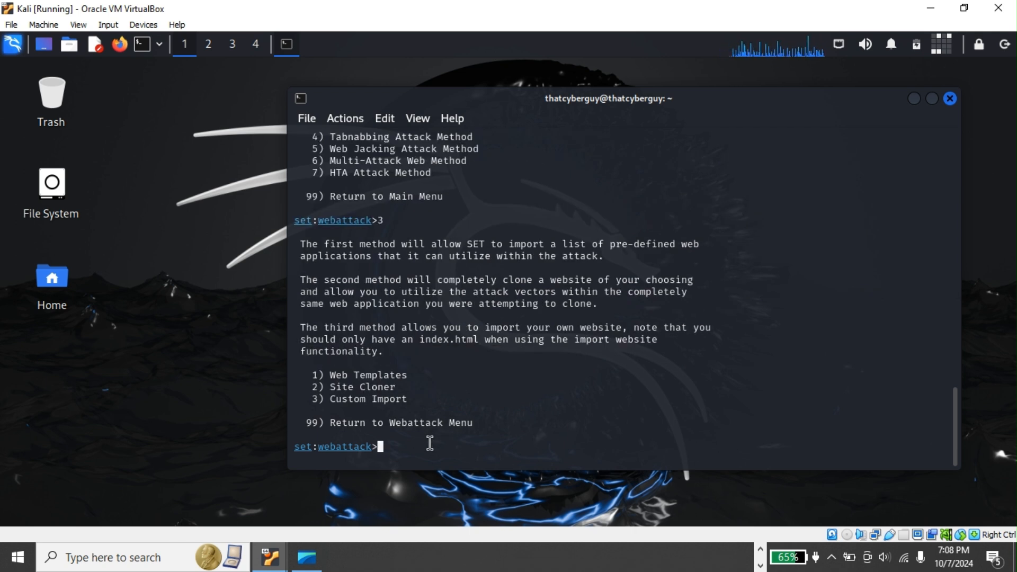
{"action": "mouse_move", "coordinate": [308, 271]}
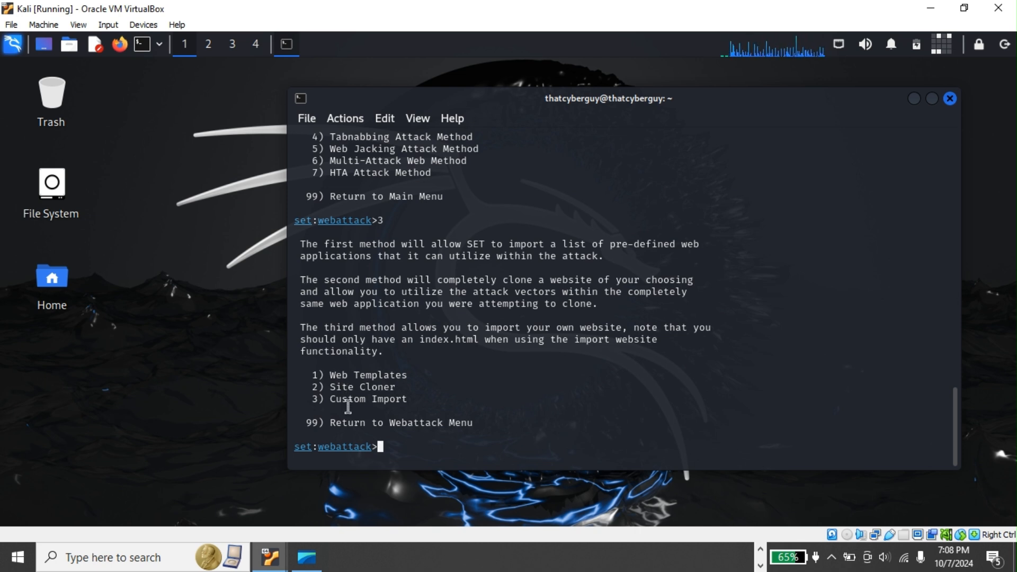
{"action": "mouse_move", "coordinate": [400, 445]}
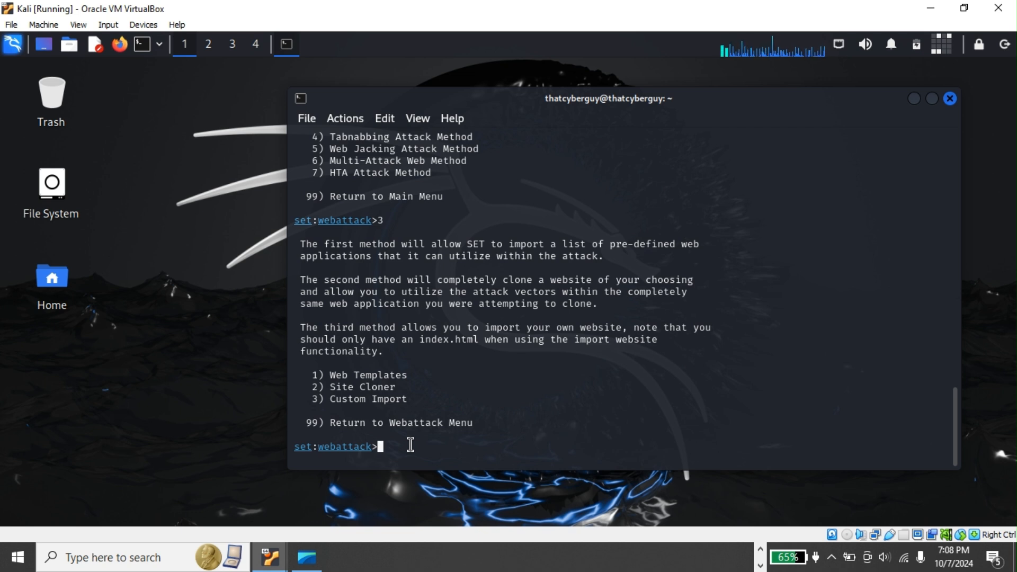
{"action": "mouse_move", "coordinate": [364, 383]}
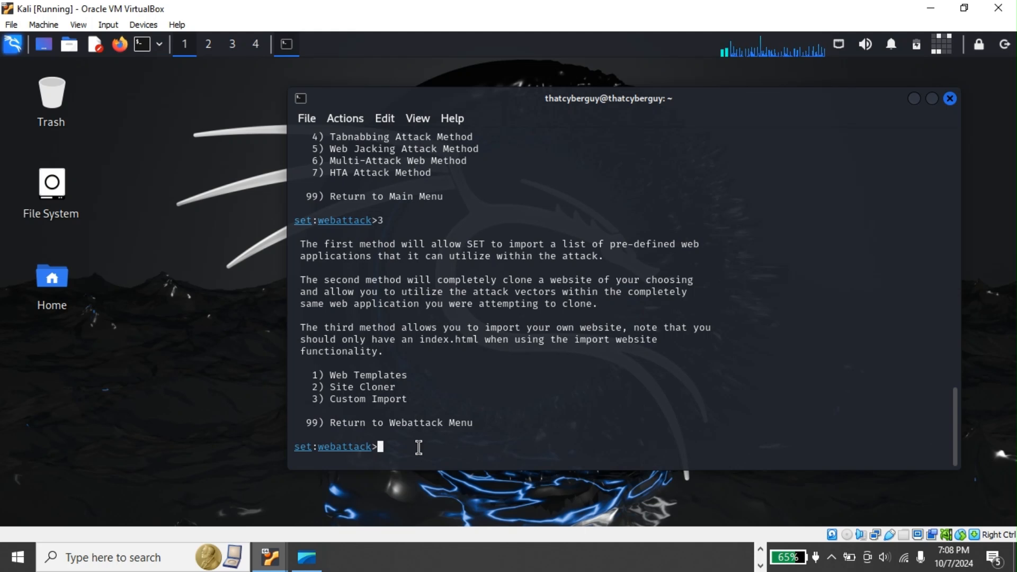
Choose Web Templates (1) and set the harvester POST-back IP to 10.0.2.15
{"action": "type", "text": "1"}
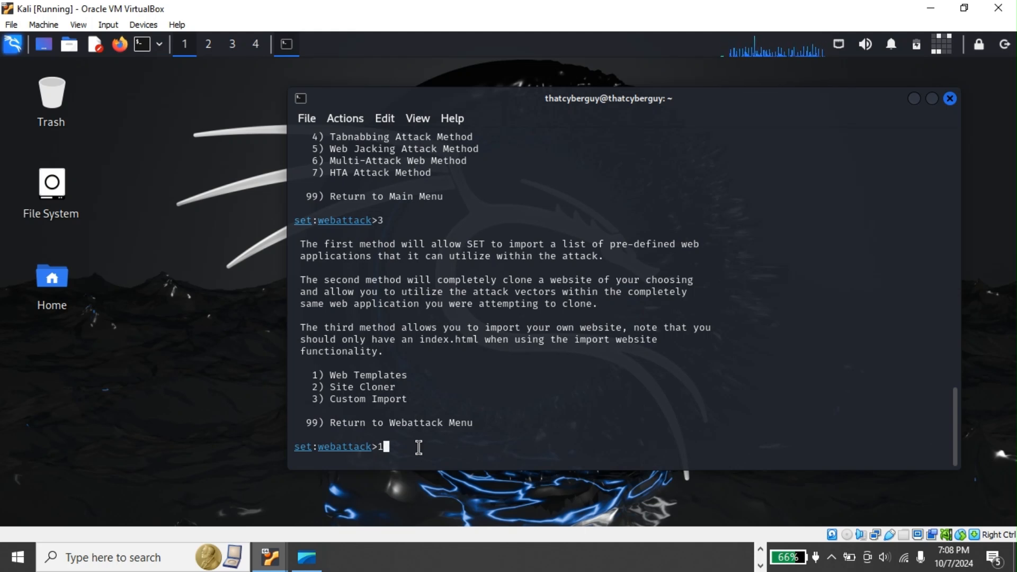
{"action": "key", "text": "Return"}
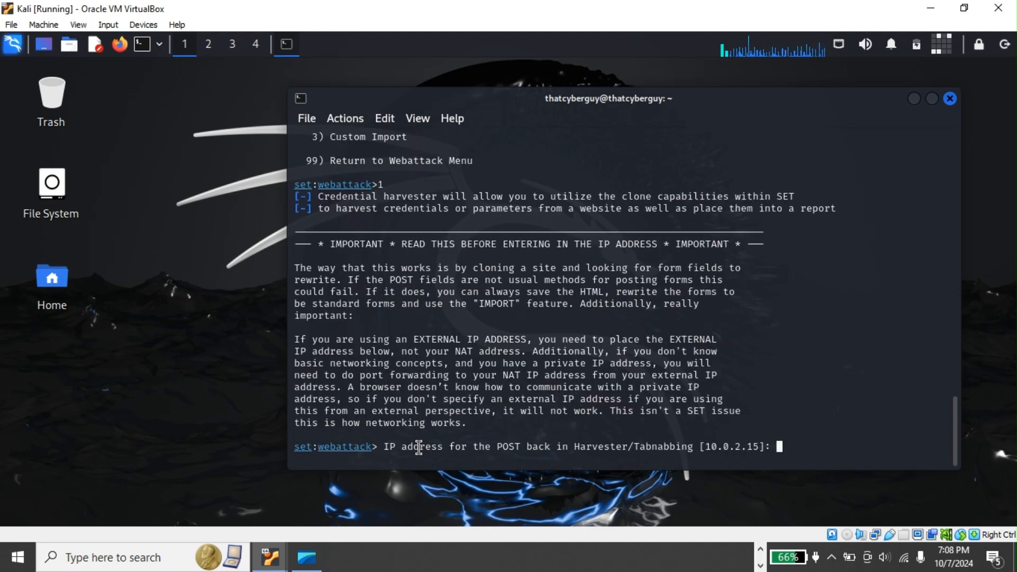
{"action": "mouse_move", "coordinate": [741, 461]}
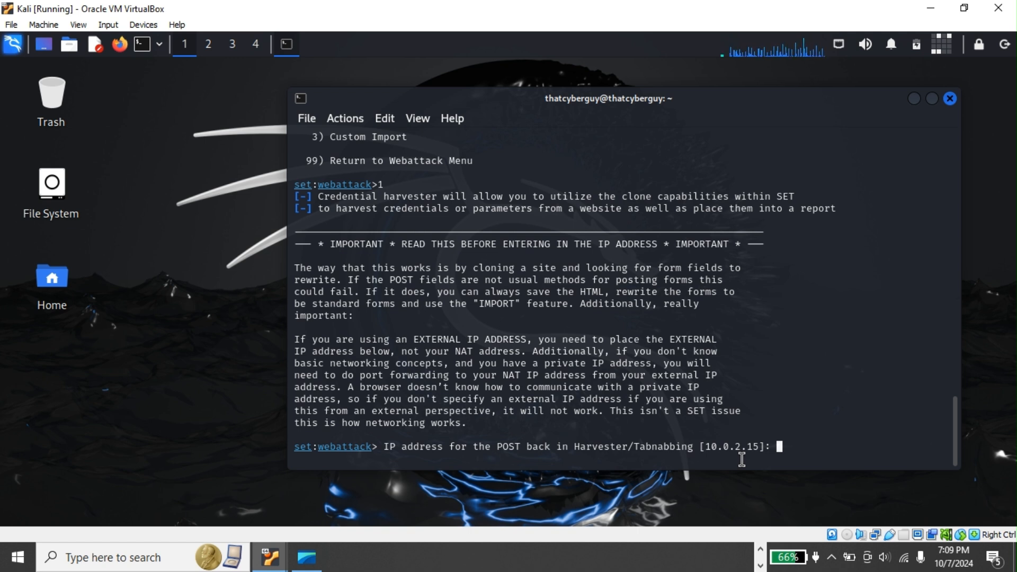
{"action": "type", "text": "10"}
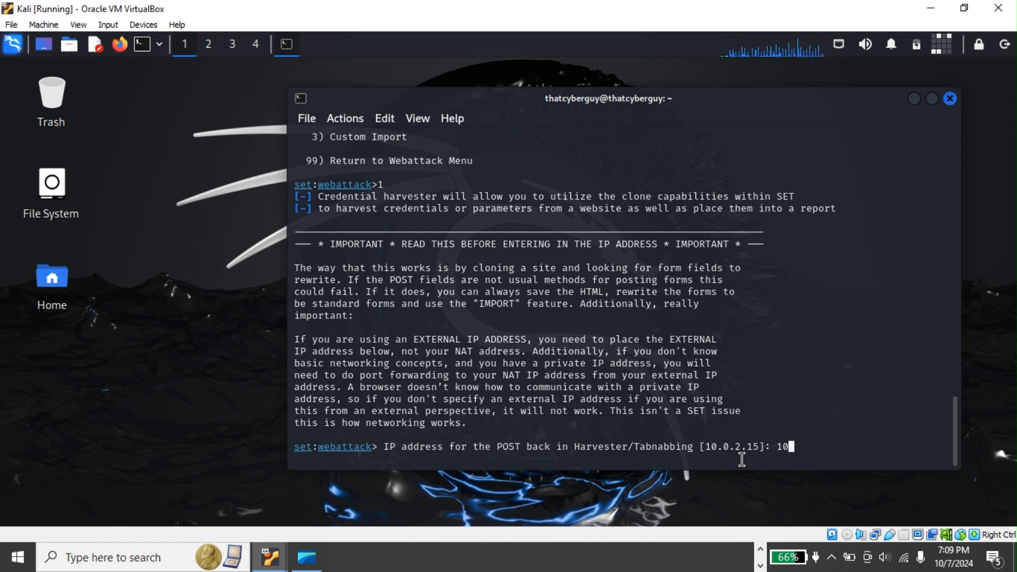
{"action": "type", "text": "."}
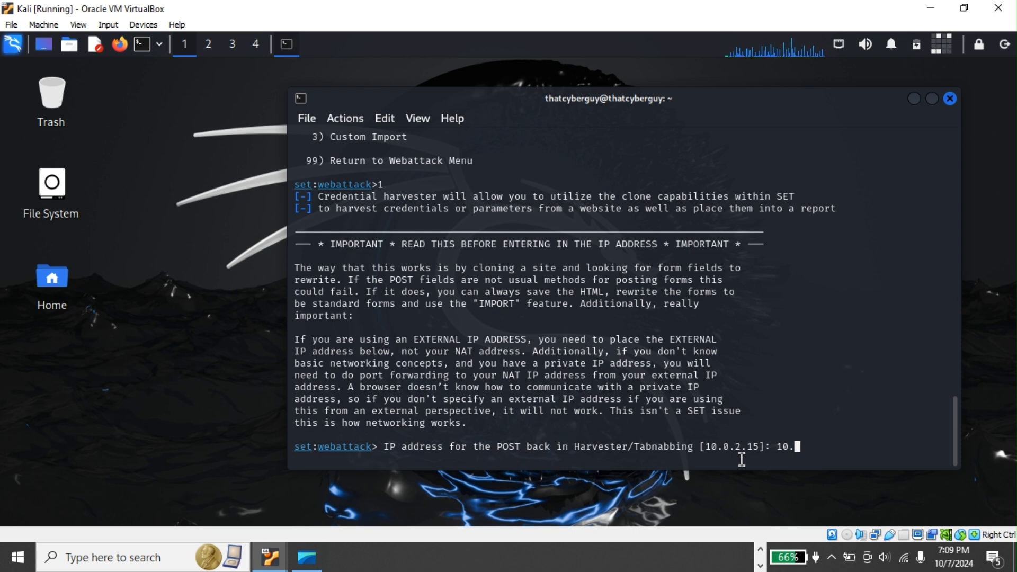
{"action": "type", "text": "0.2."}
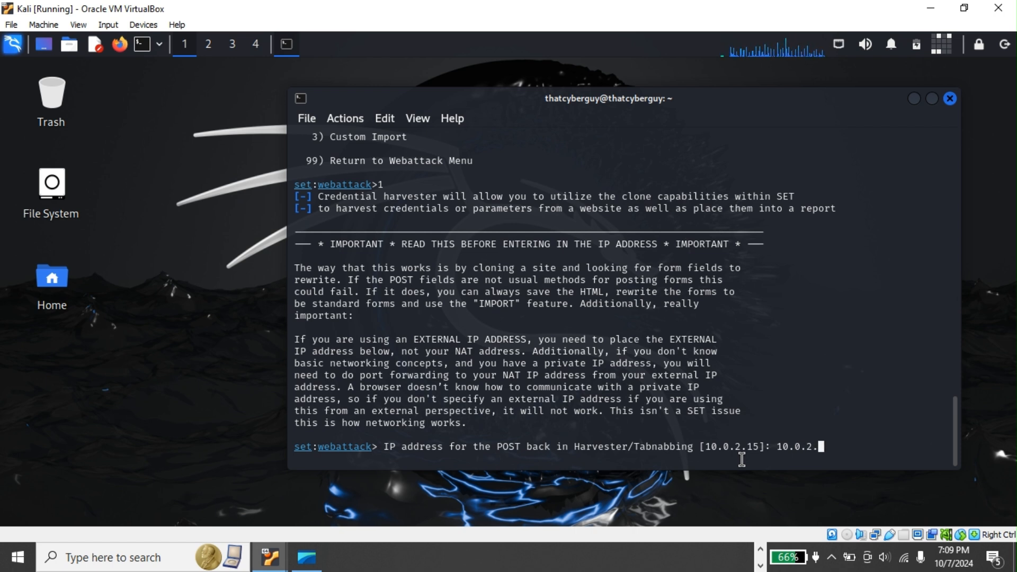
{"action": "key", "text": "Return"}
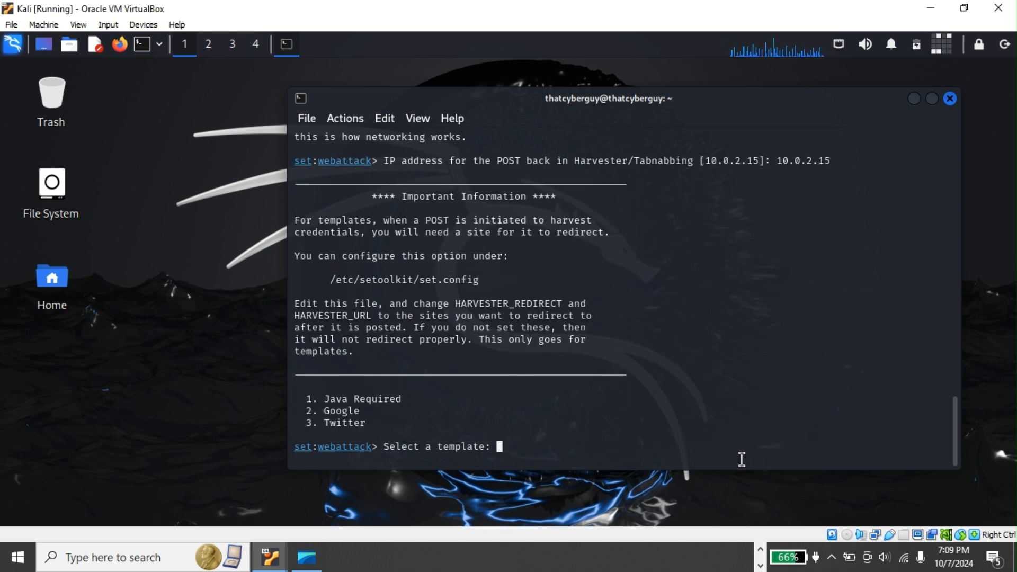
{"action": "mouse_move", "coordinate": [348, 411]}
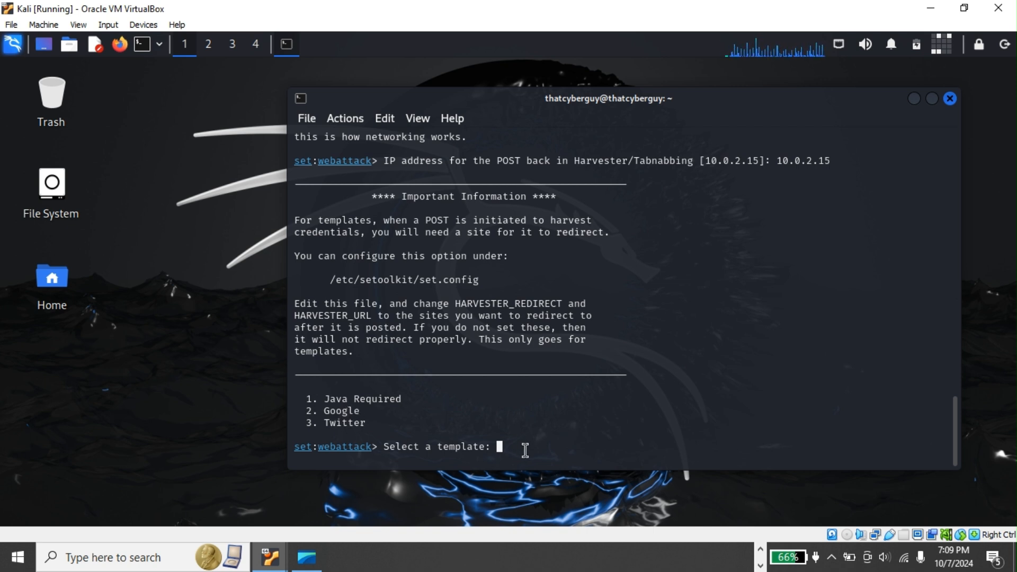
{"action": "mouse_move", "coordinate": [534, 456]}
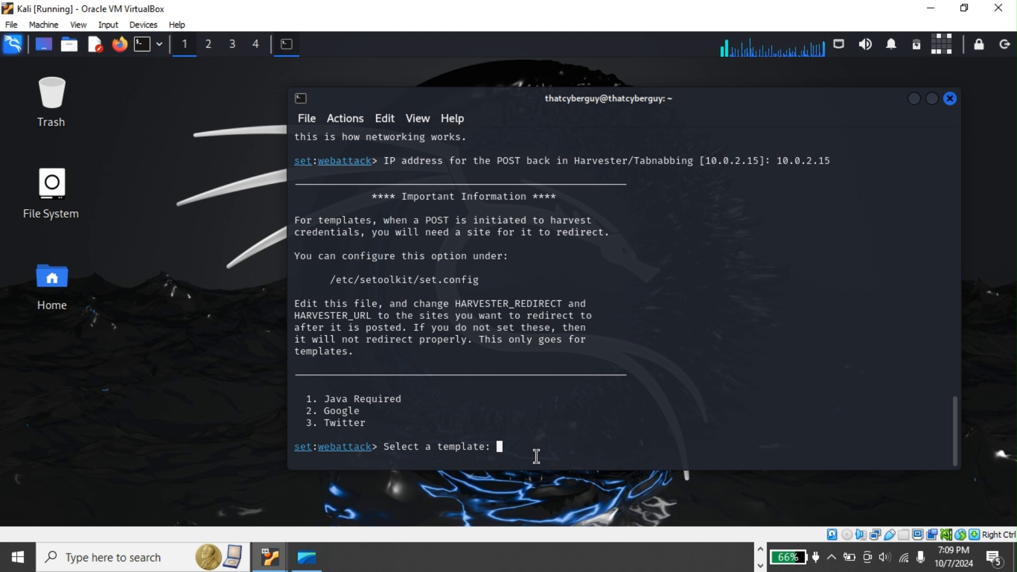
Select template 2, the Google sign-in page
{"action": "type", "text": "2"}
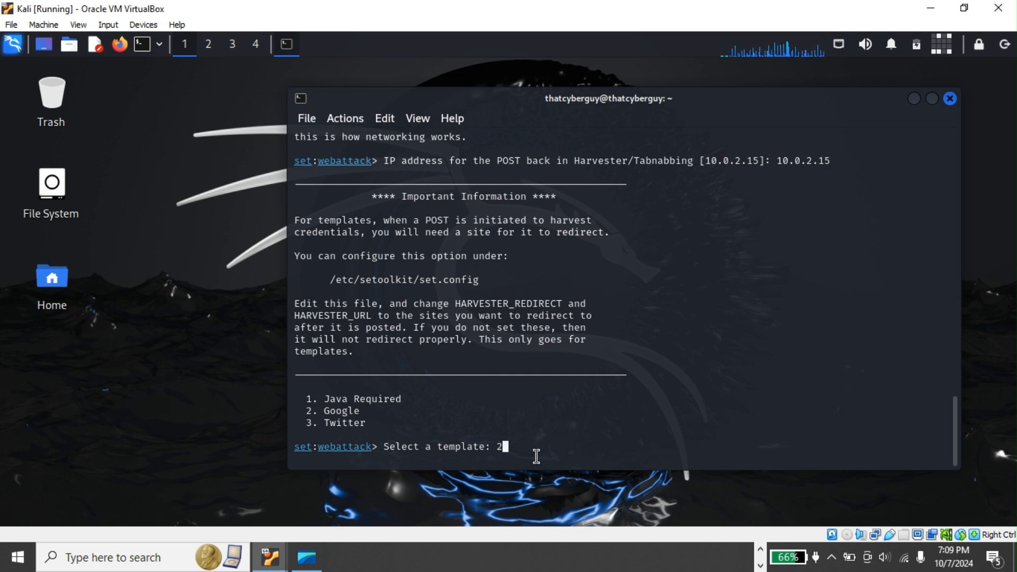
{"action": "key", "text": "Return"}
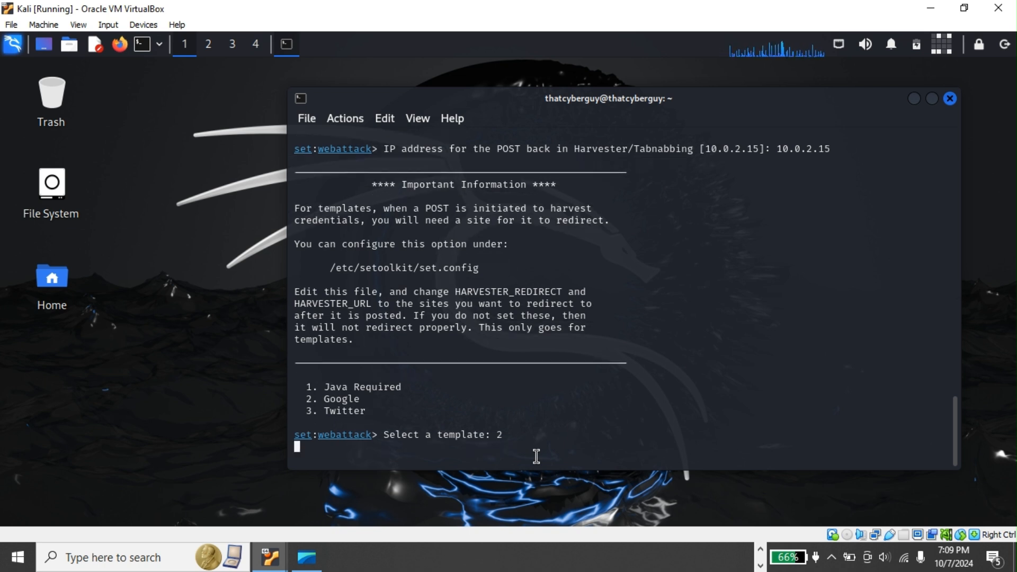
{"action": "key", "text": "Return"}
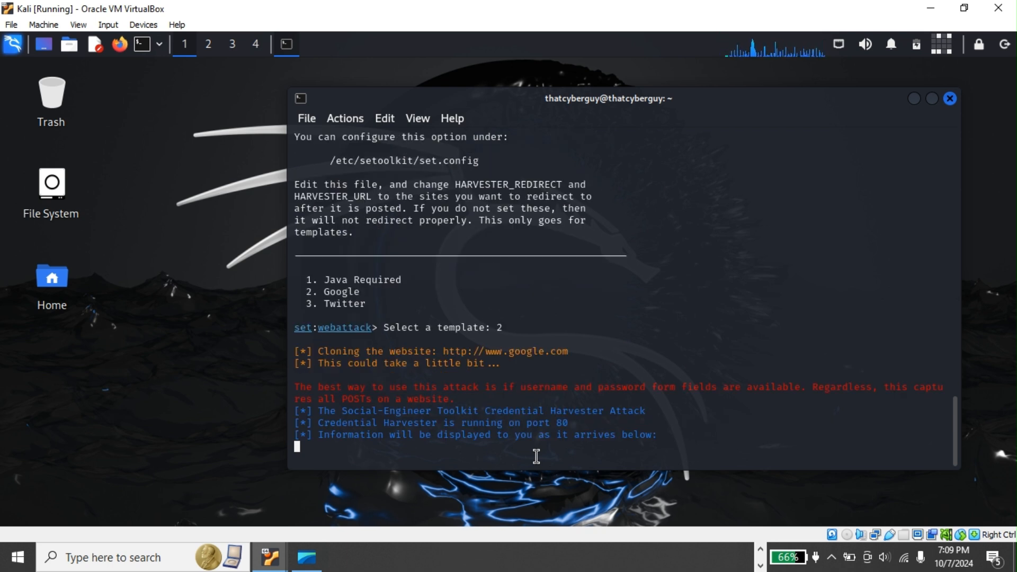
{"action": "mouse_move", "coordinate": [390, 423]}
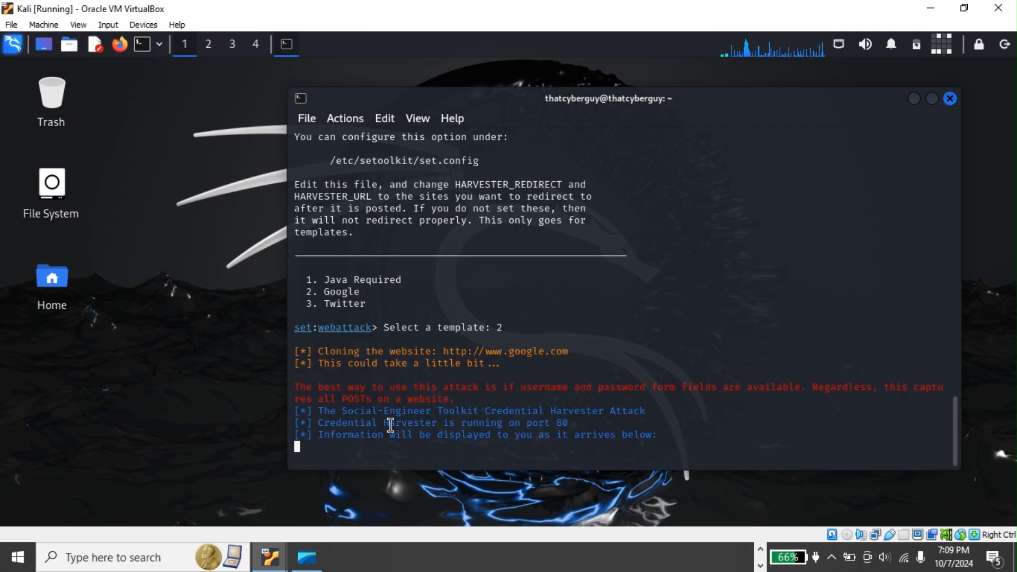
{"action": "mouse_move", "coordinate": [562, 425]}
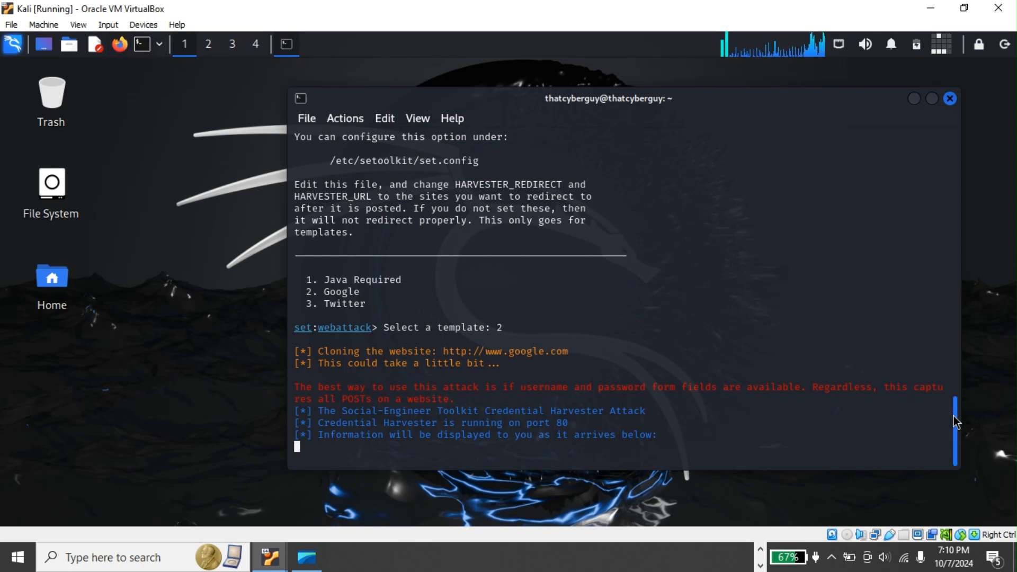
{"action": "scroll", "scroll_direction": "up", "scroll_amount": 3}
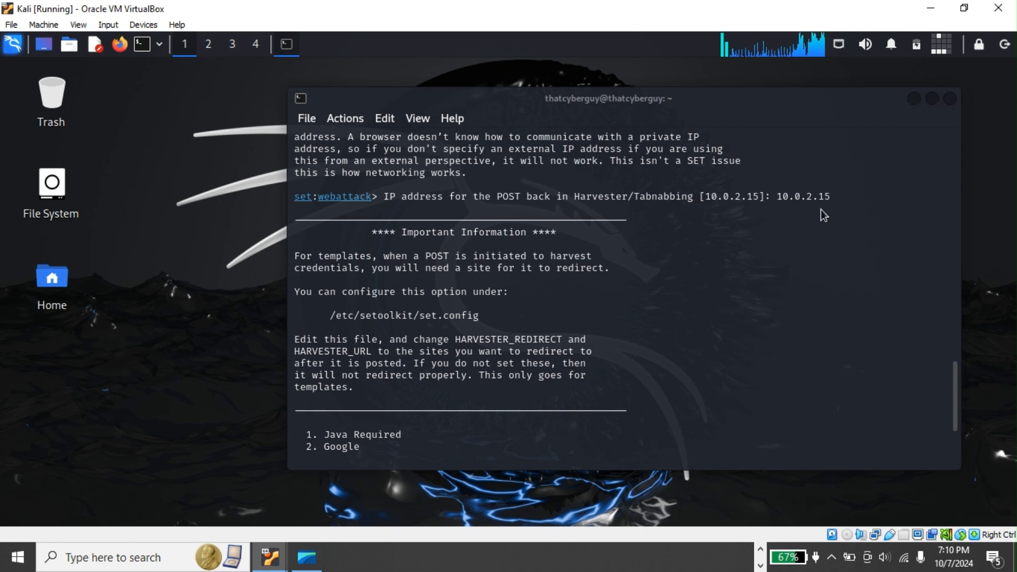
Load 10.0.2.15 in Firefox to view the cloned Google sign-in page
{"action": "left_click", "coordinate": [119, 45]}
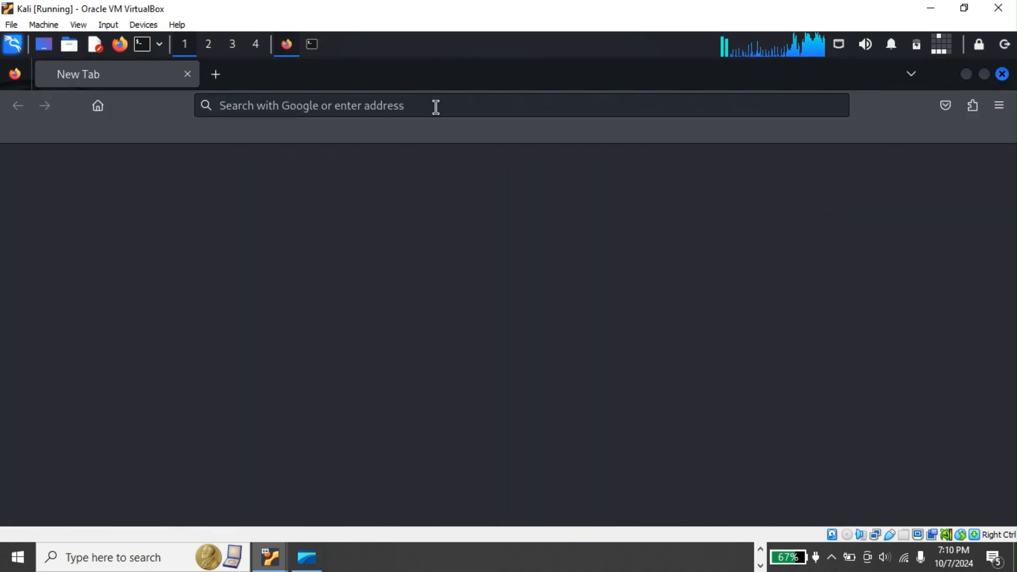
{"action": "left_click", "coordinate": [436, 106]}
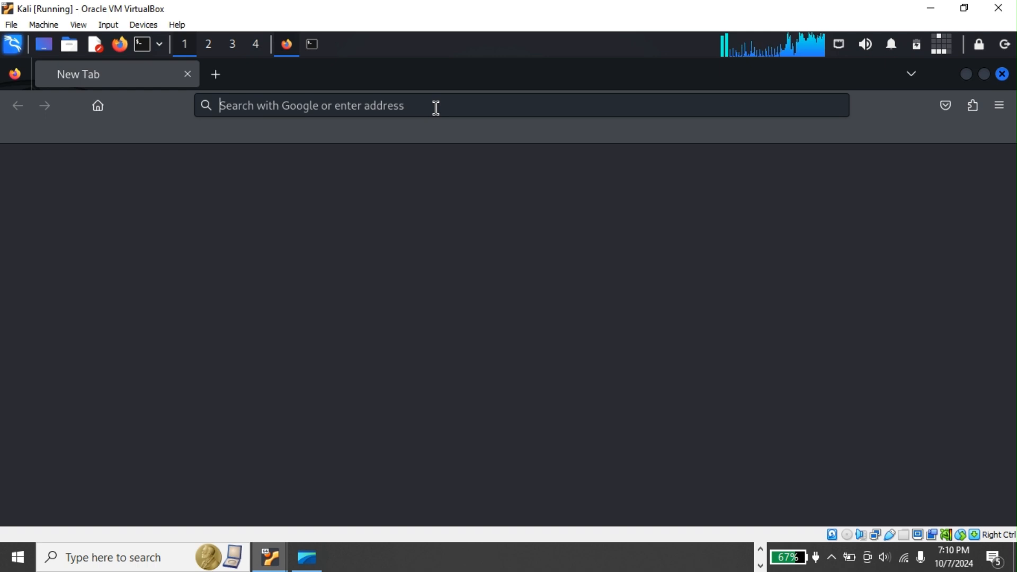
{"action": "type", "text": "10"}
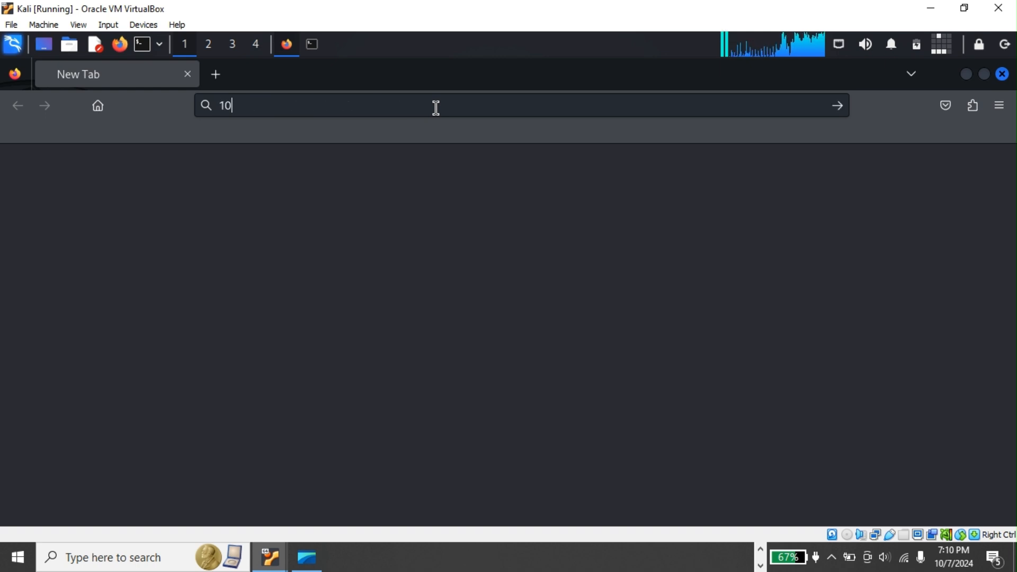
{"action": "type", "text": "."}
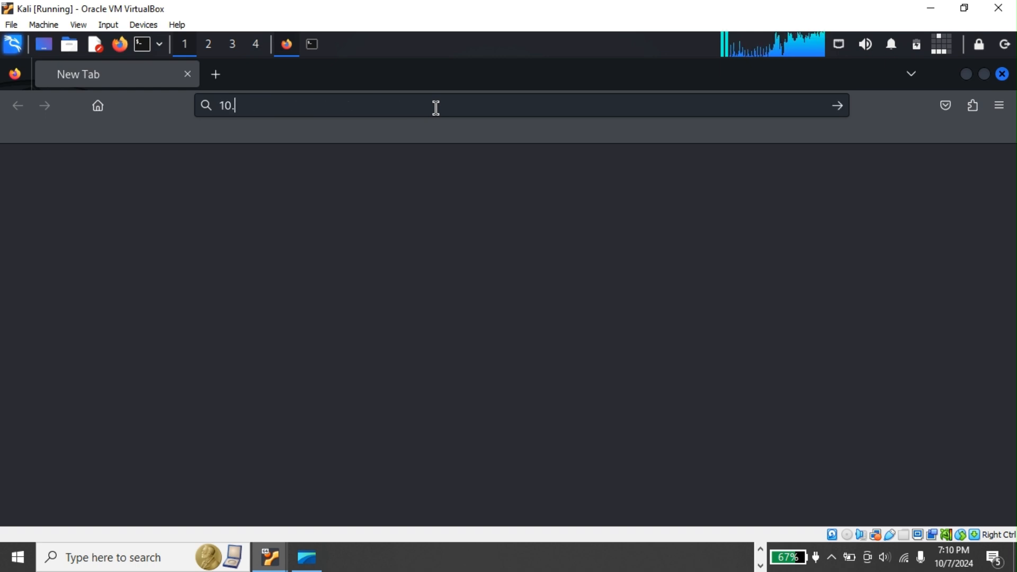
{"action": "type", "text": "0.2.15"}
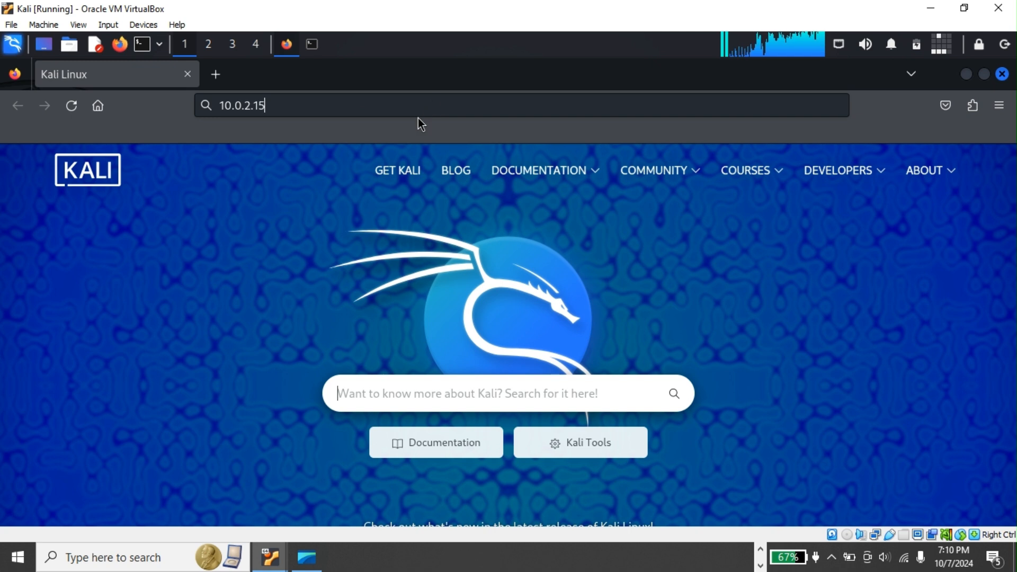
{"action": "key", "text": "Return"}
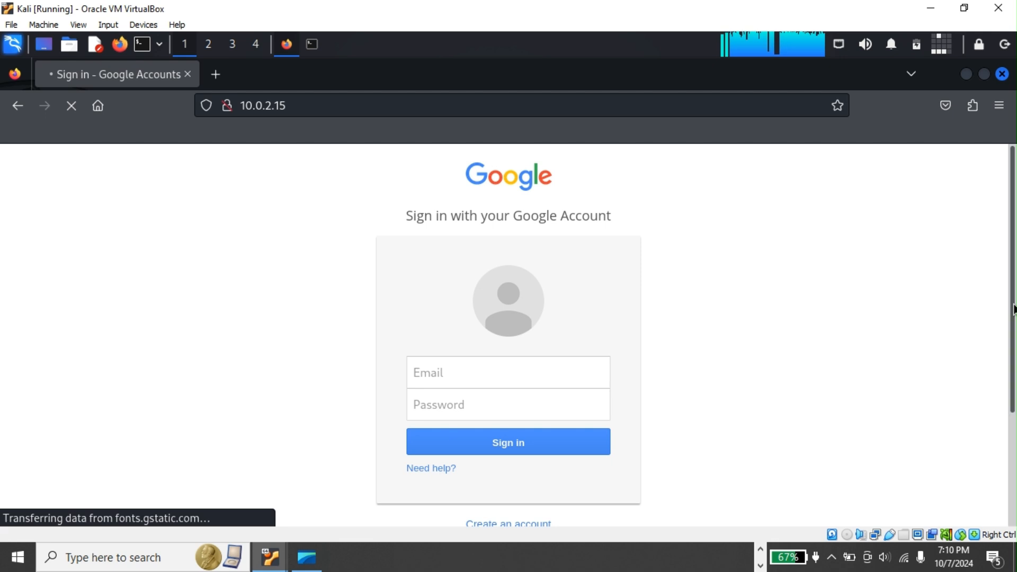
{"action": "scroll", "scroll_direction": "down", "scroll_amount": 3}
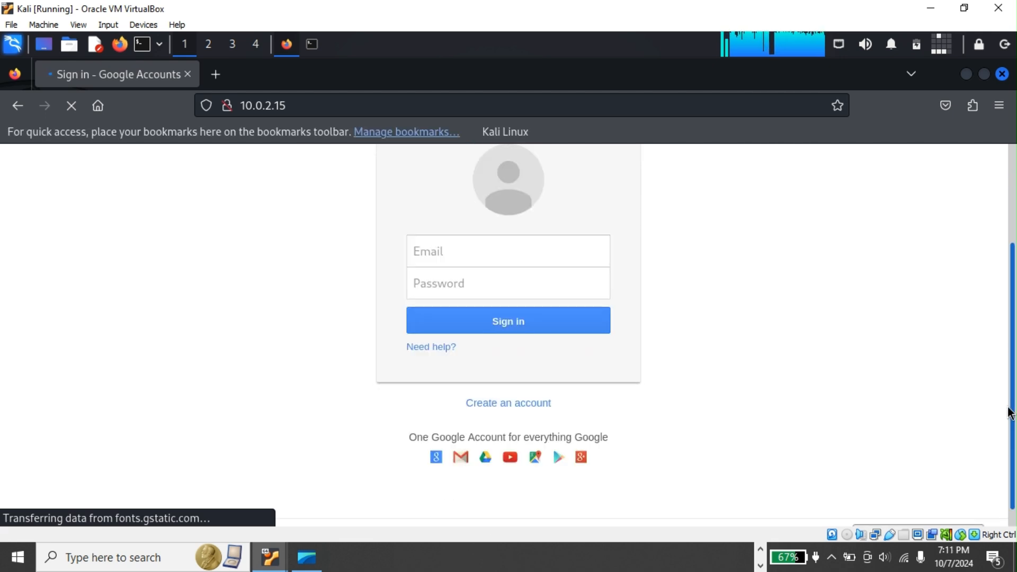
{"action": "scroll", "scroll_direction": "up", "scroll_amount": 3}
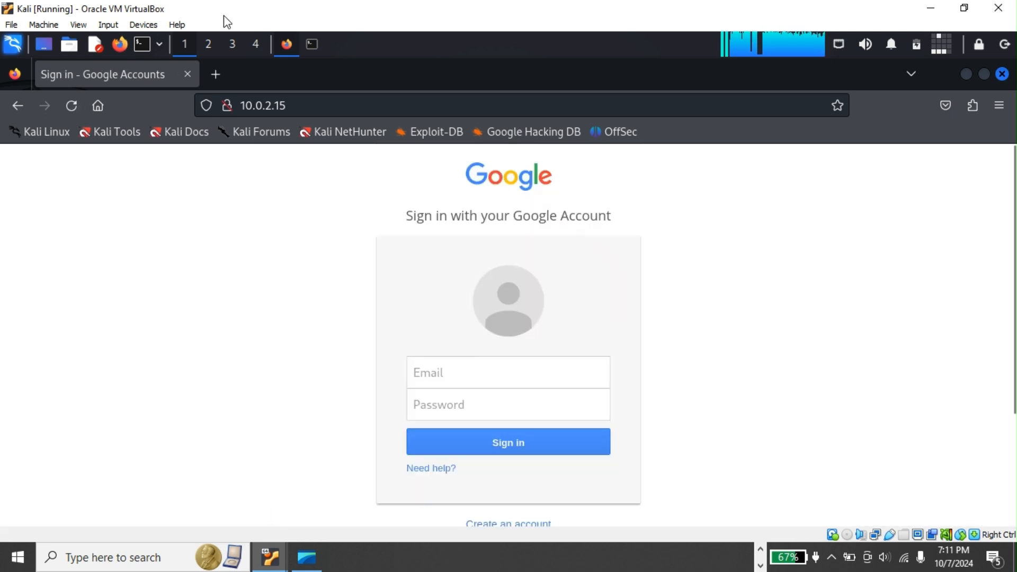
{"action": "mouse_move", "coordinate": [253, 105]}
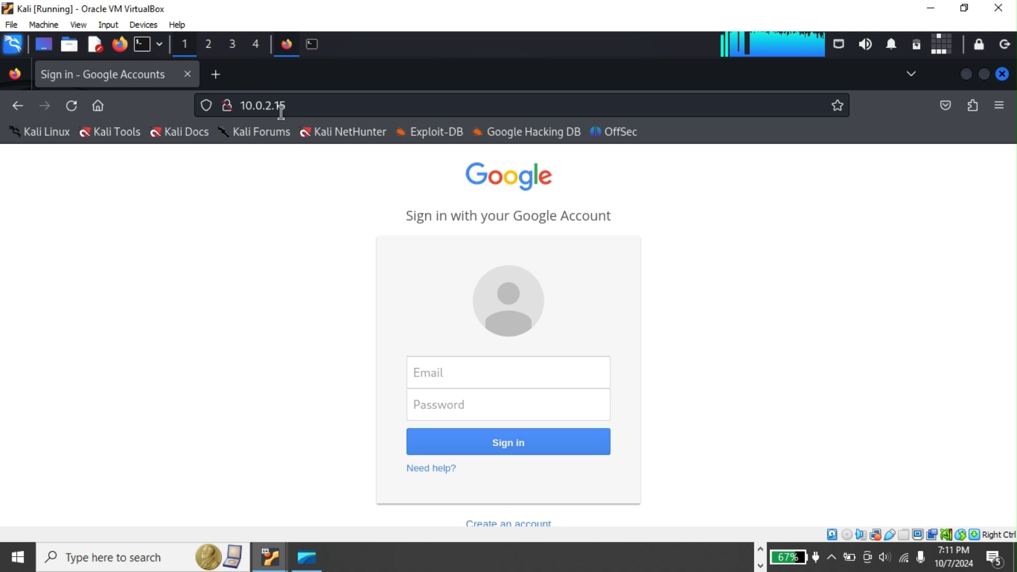
{"action": "mouse_move", "coordinate": [258, 131]}
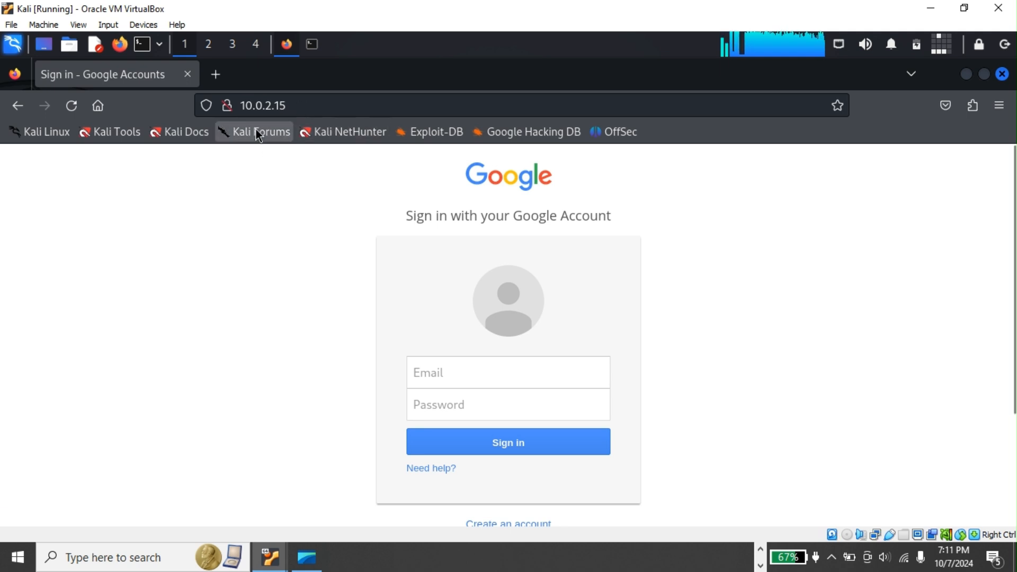
{"action": "mouse_move", "coordinate": [305, 100]}
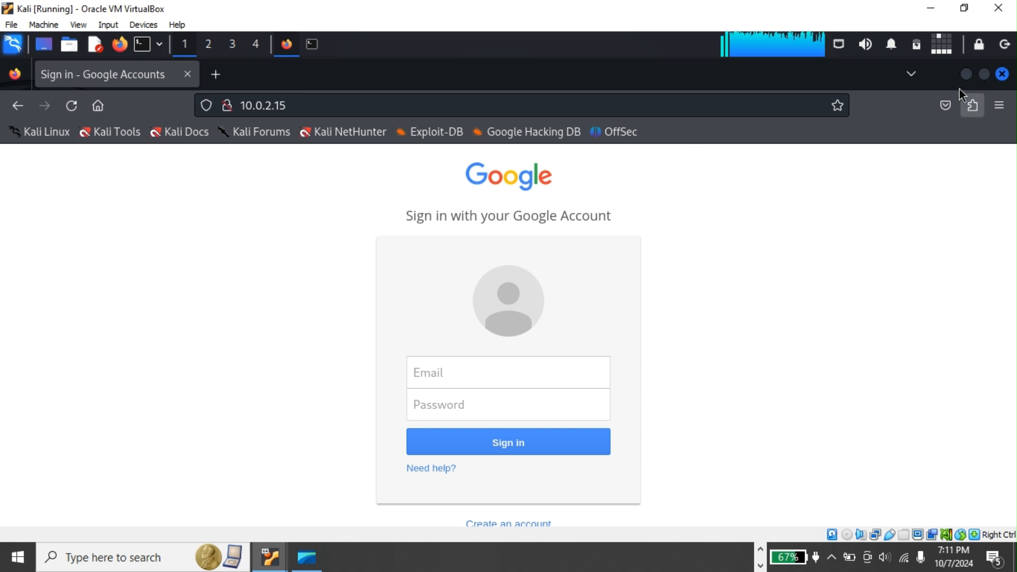
{"action": "mouse_move", "coordinate": [706, 457]}
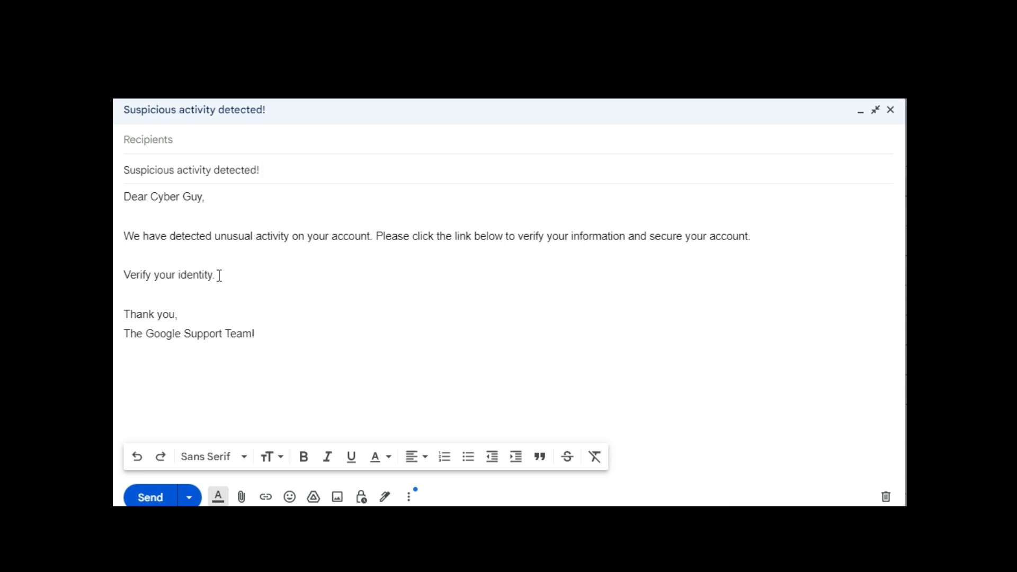
{"action": "mouse_move", "coordinate": [156, 140]}
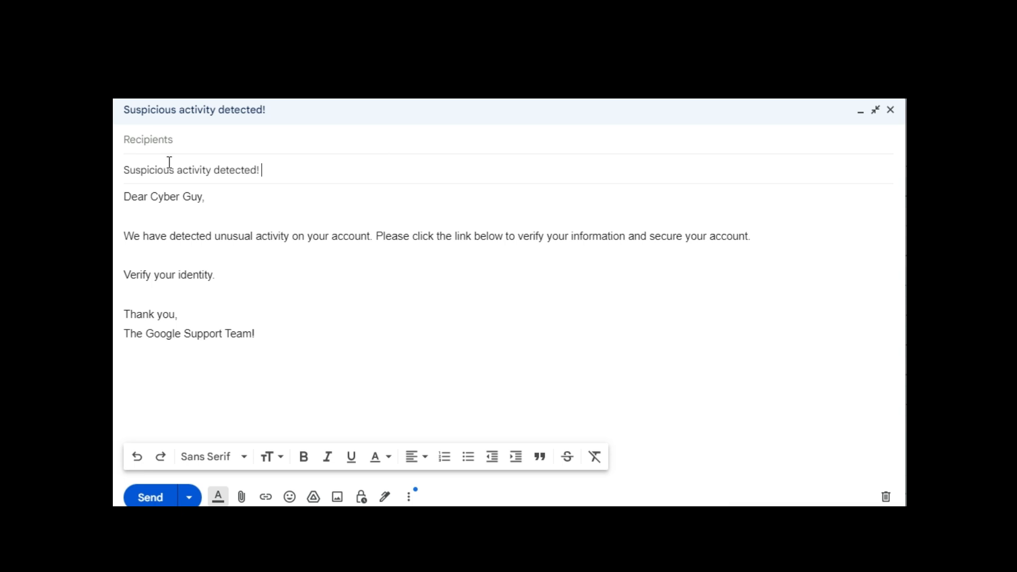
{"action": "mouse_move", "coordinate": [222, 275]}
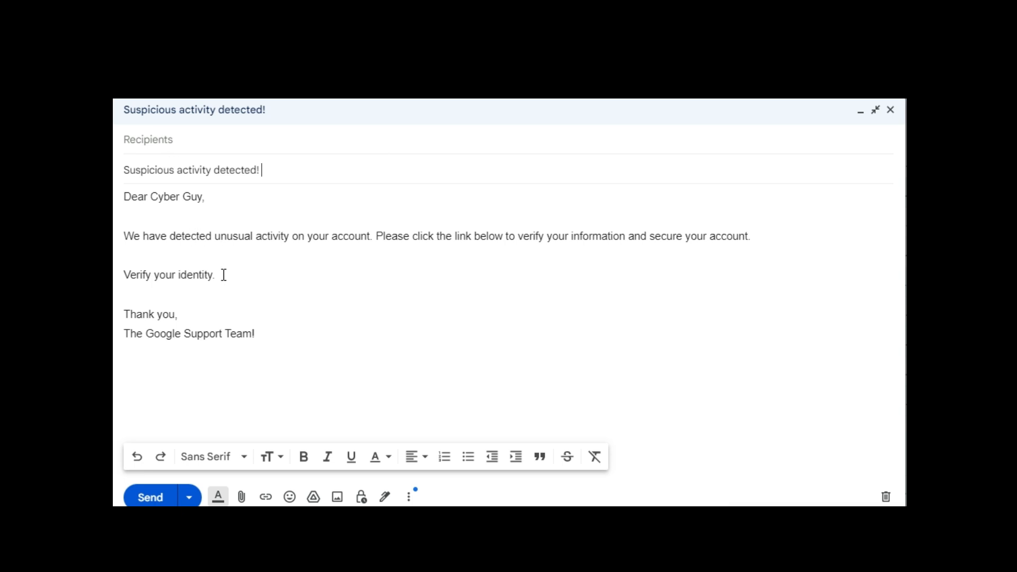
{"action": "mouse_move", "coordinate": [129, 235]}
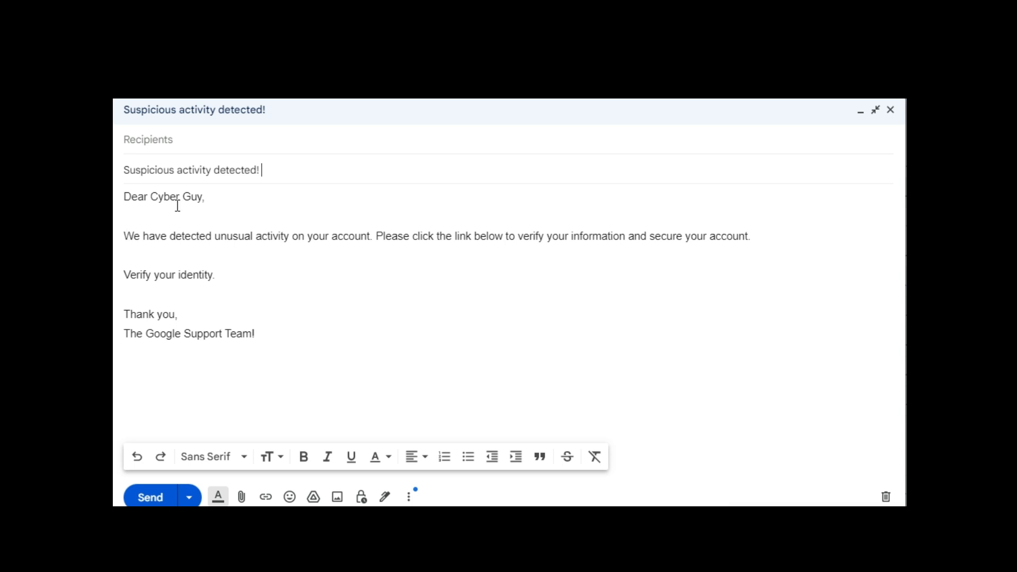
Change the Gmail draft's greeting to 'That Cyber Guy'
{"action": "left_click", "coordinate": [151, 197]}
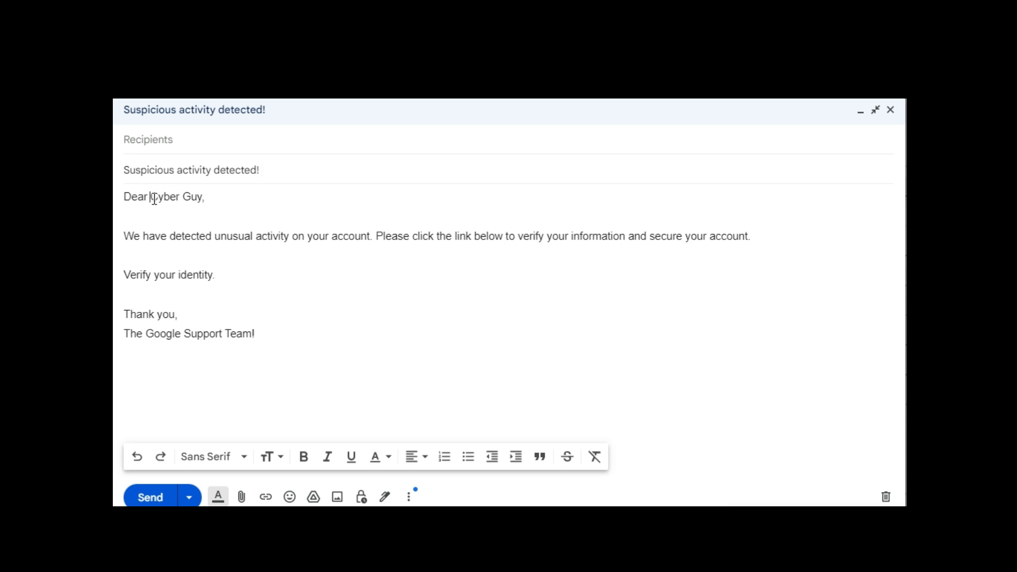
{"action": "type", "text": "That"}
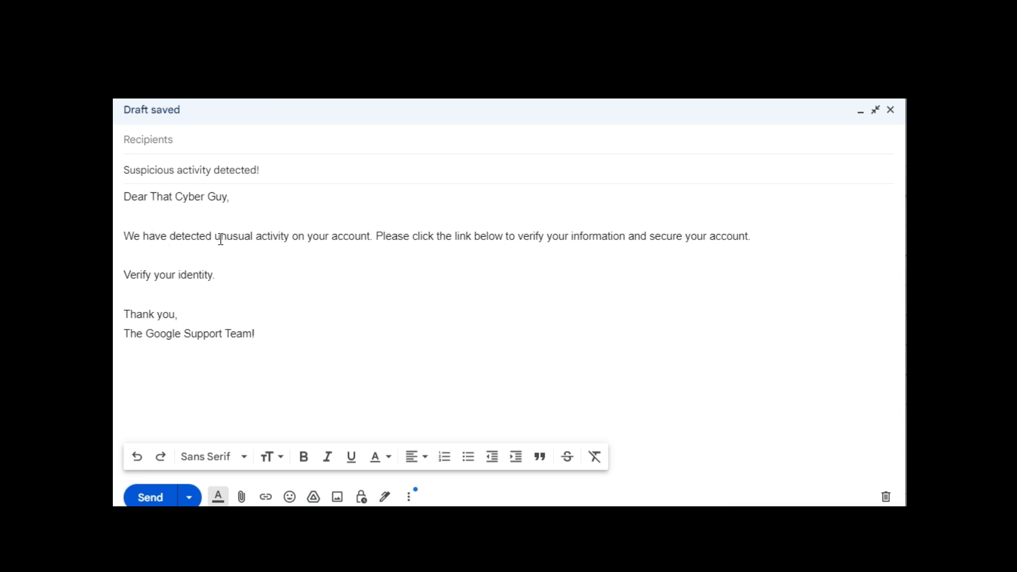
{"action": "left_click", "coordinate": [173, 197]}
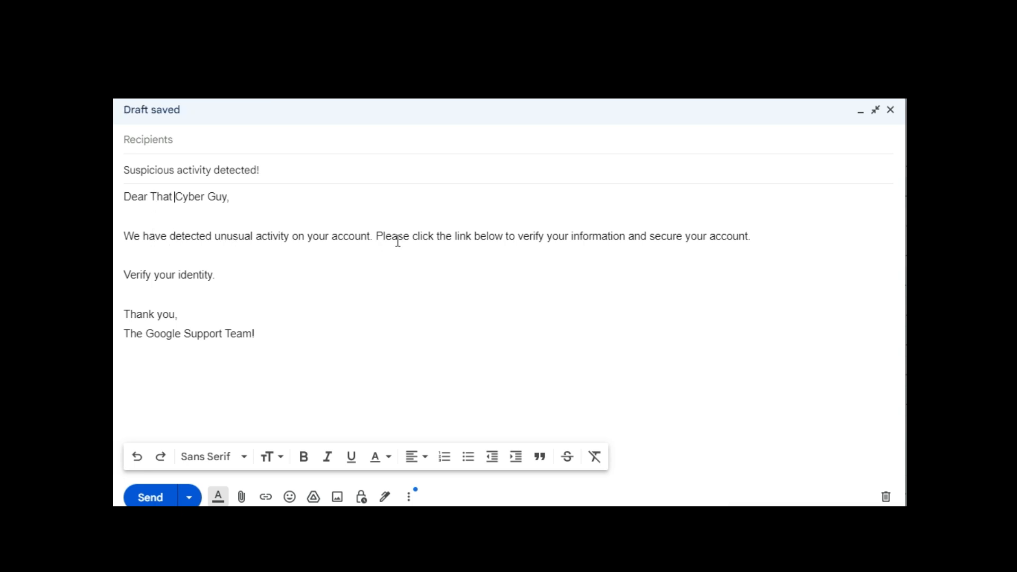
{"action": "mouse_move", "coordinate": [649, 232]}
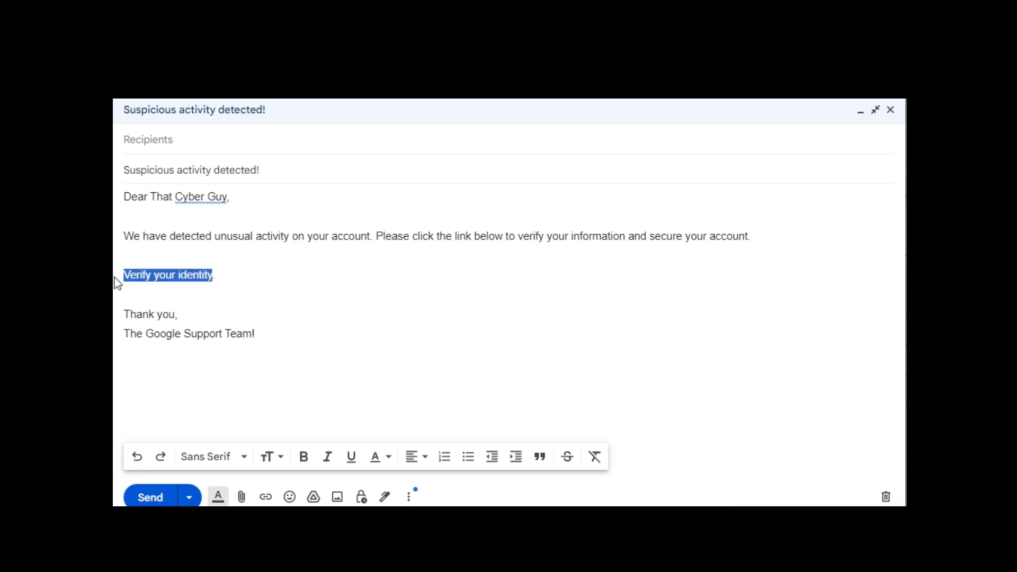
{"action": "mouse_move", "coordinate": [265, 497]}
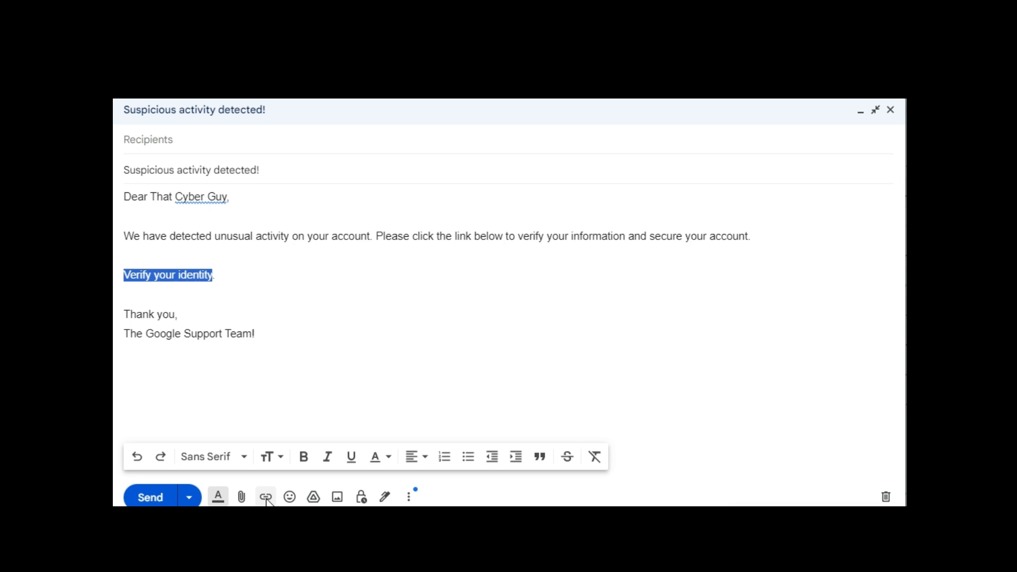
Link the 'Verify your identity' text to the address 10.0.2.15
{"action": "left_click", "coordinate": [265, 496]}
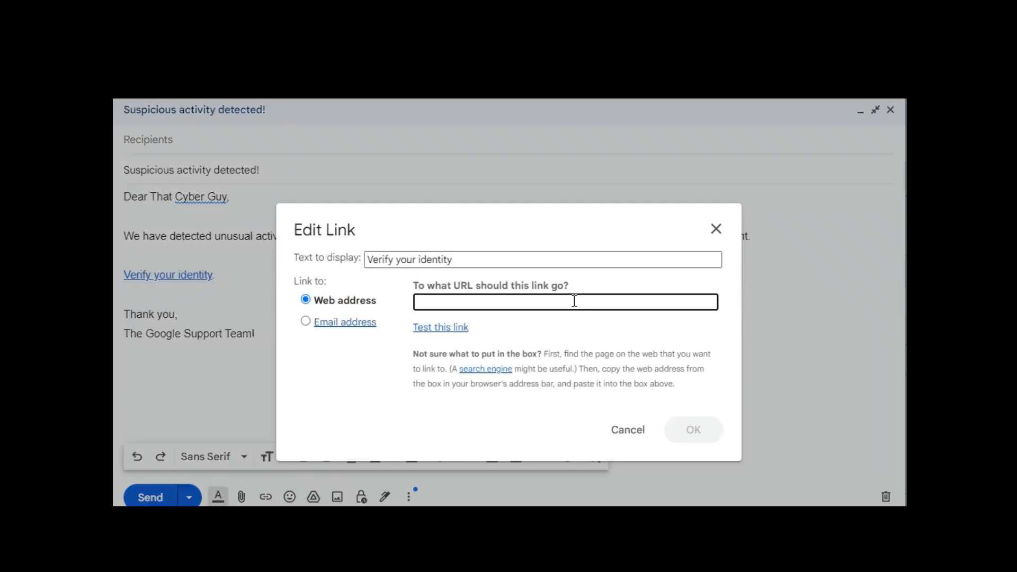
{"action": "type", "text": "10.0."}
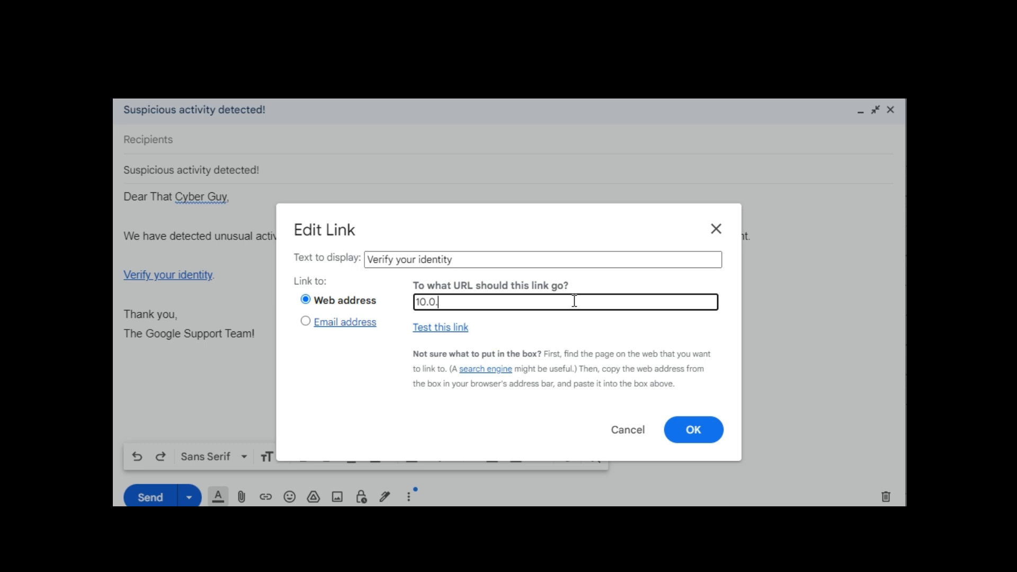
{"action": "type", "text": "2.15"}
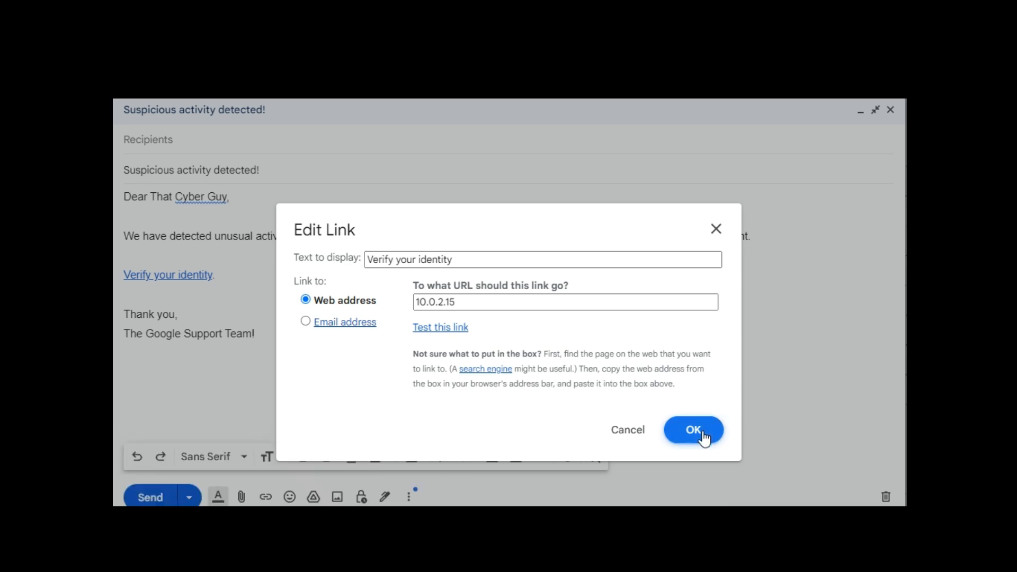
{"action": "left_click", "coordinate": [692, 429]}
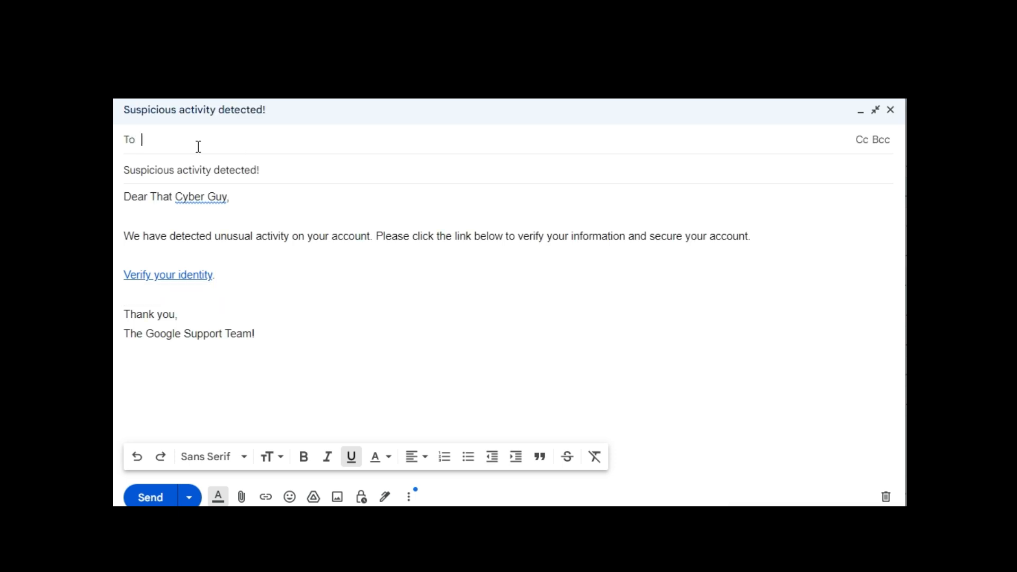
Open the received phishing email and follow its 'Verify your identity' link
{"action": "left_click", "coordinate": [859, 109]}
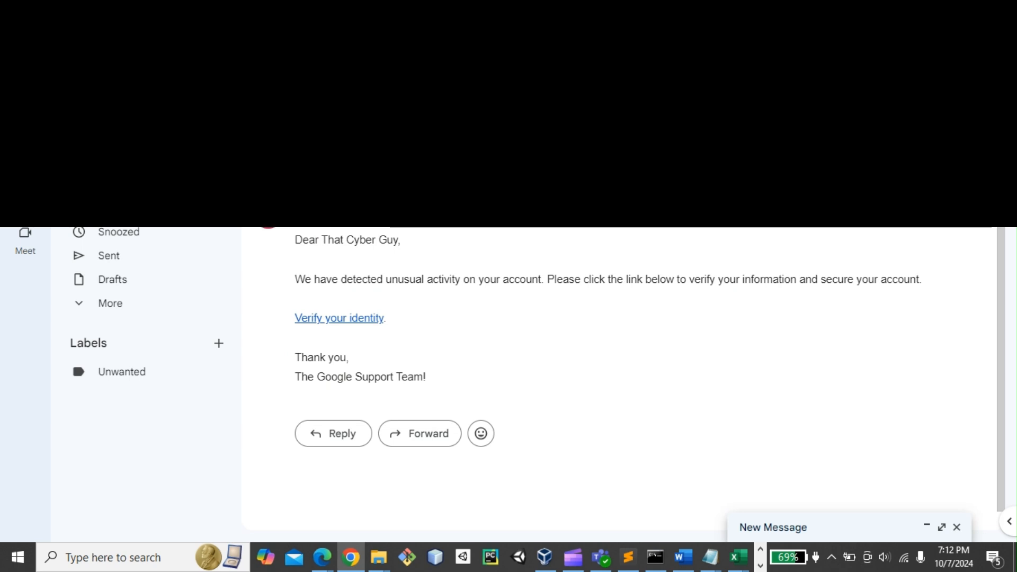
{"action": "mouse_move", "coordinate": [547, 307]}
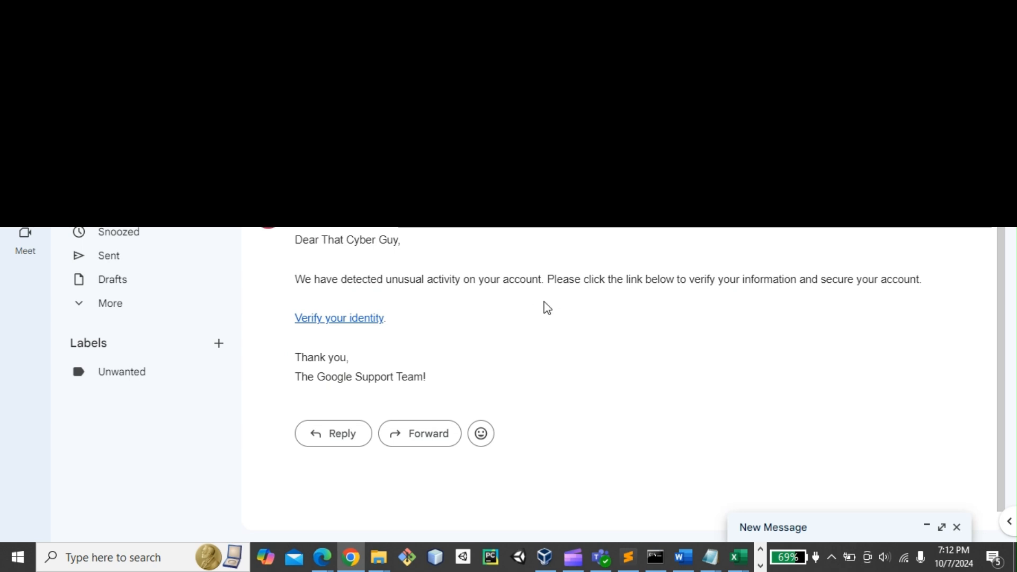
{"action": "mouse_move", "coordinate": [473, 305]}
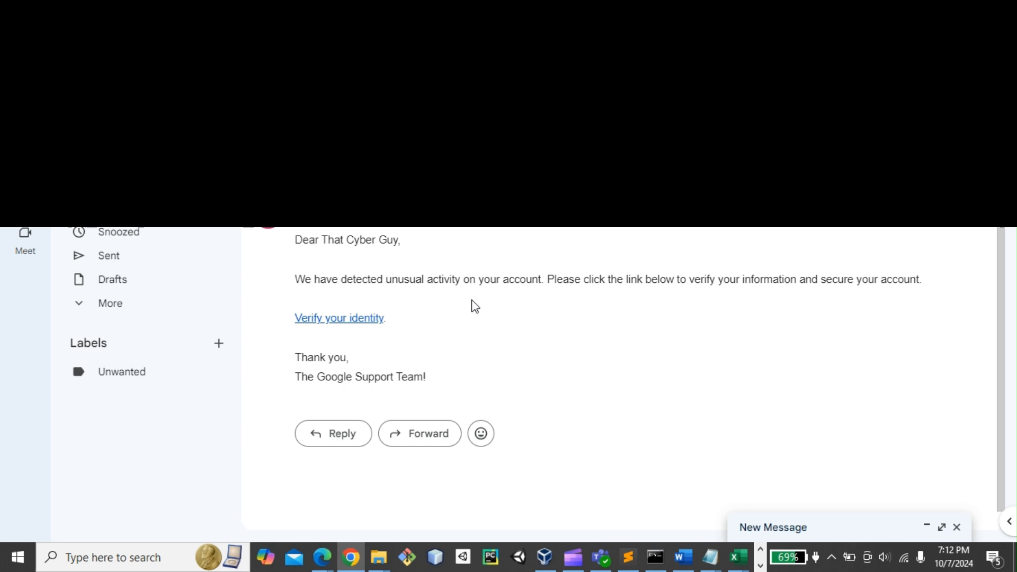
{"action": "mouse_move", "coordinate": [379, 296]}
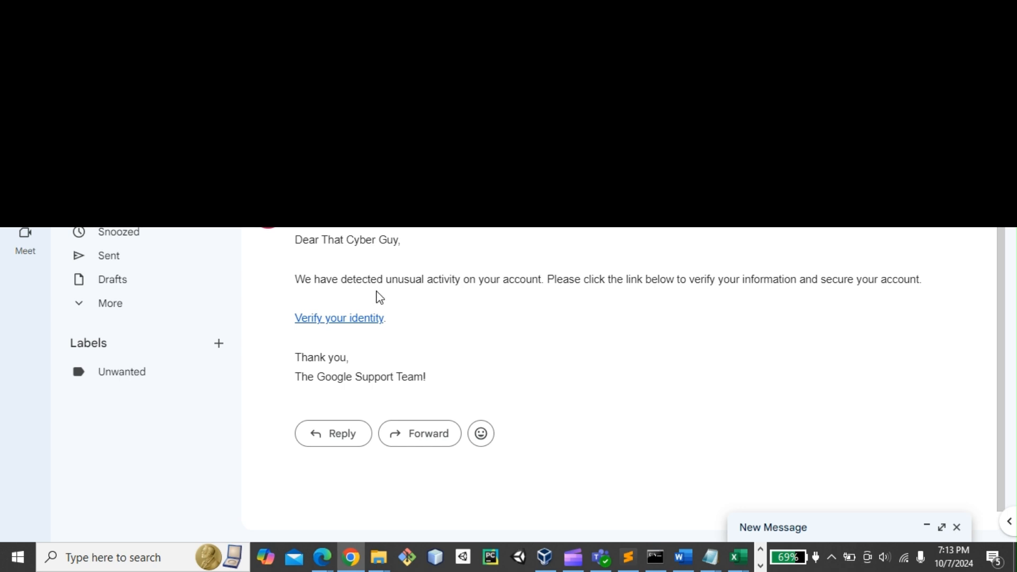
{"action": "mouse_move", "coordinate": [638, 273]}
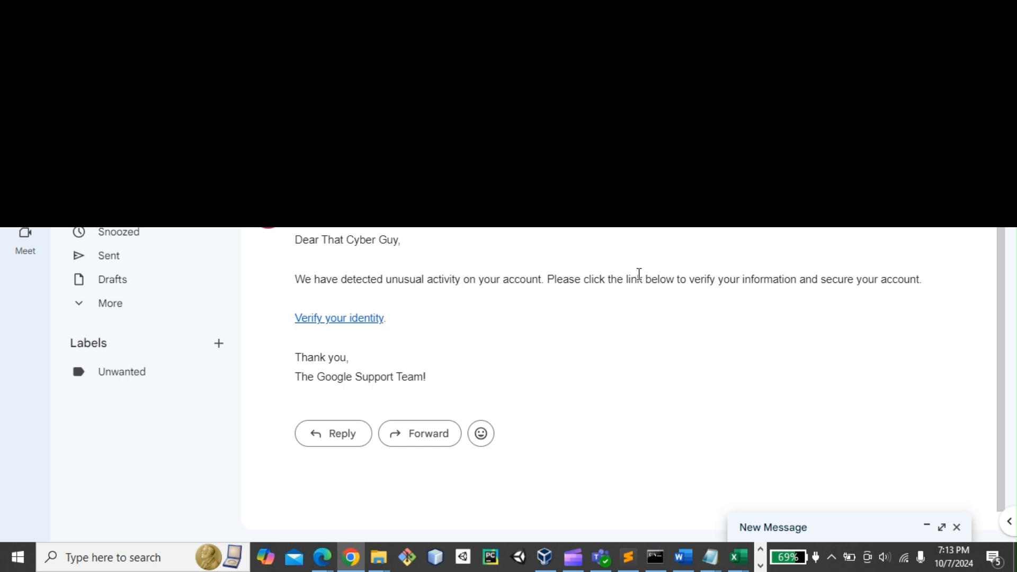
{"action": "mouse_move", "coordinate": [367, 327]}
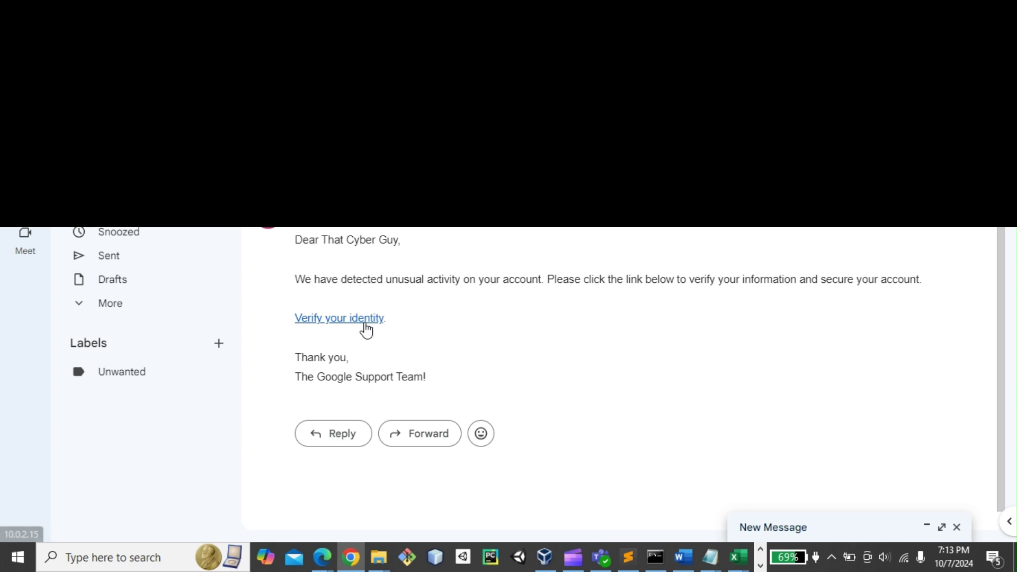
{"action": "mouse_move", "coordinate": [522, 360]}
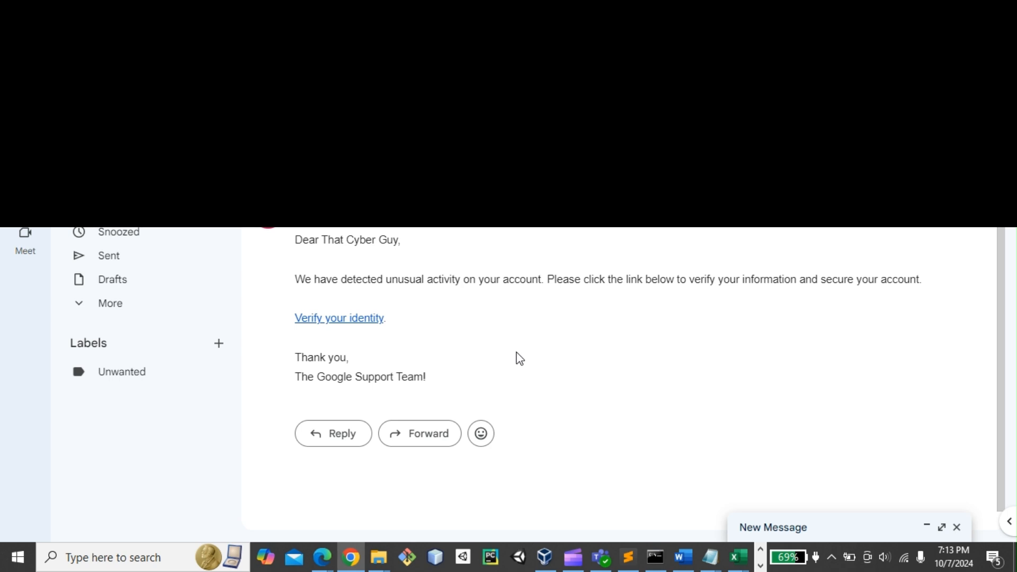
{"action": "mouse_move", "coordinate": [132, 428]}
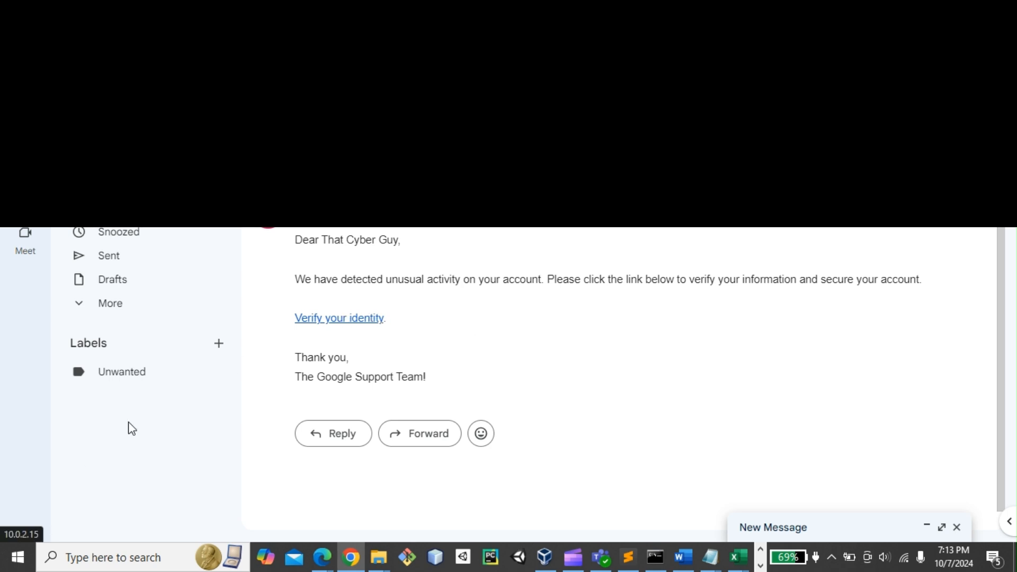
{"action": "mouse_move", "coordinate": [360, 324]}
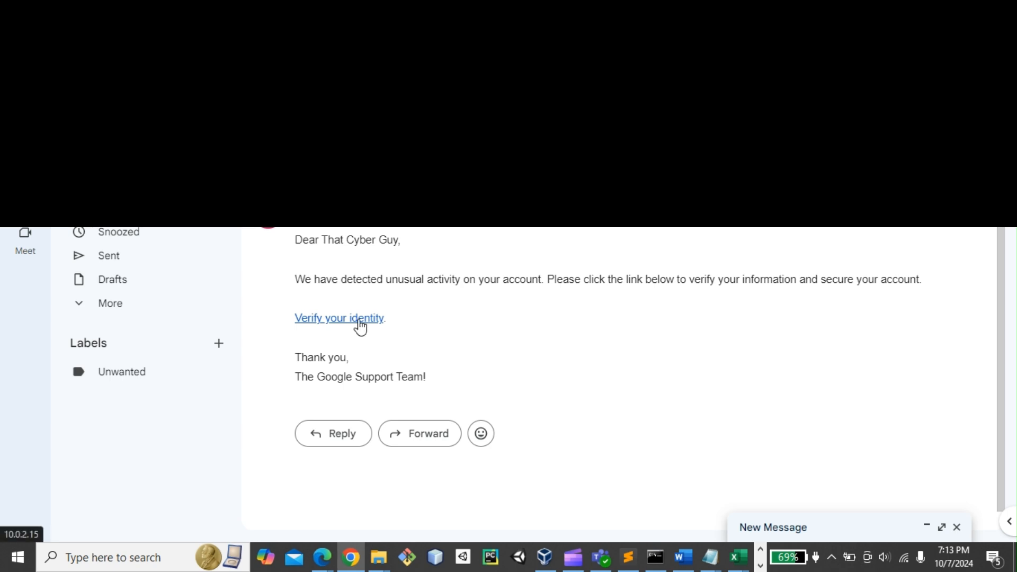
{"action": "left_click", "coordinate": [339, 317]}
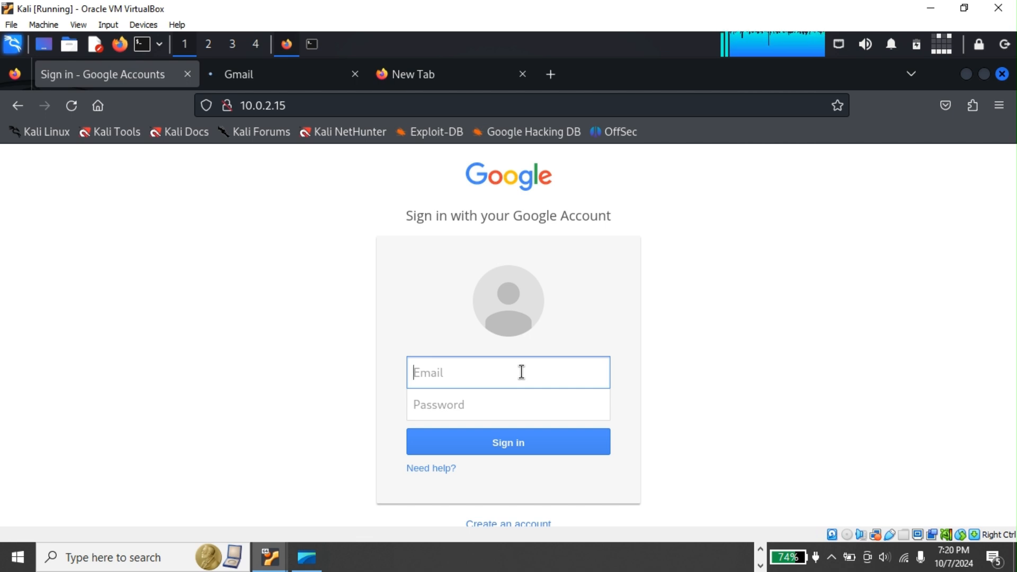
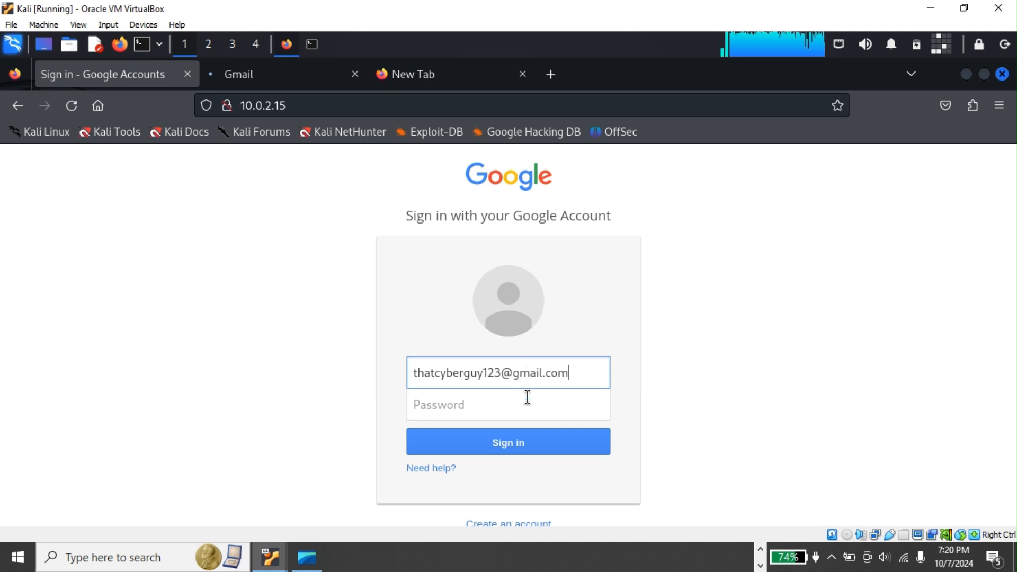
{"action": "left_click", "coordinate": [507, 405]}
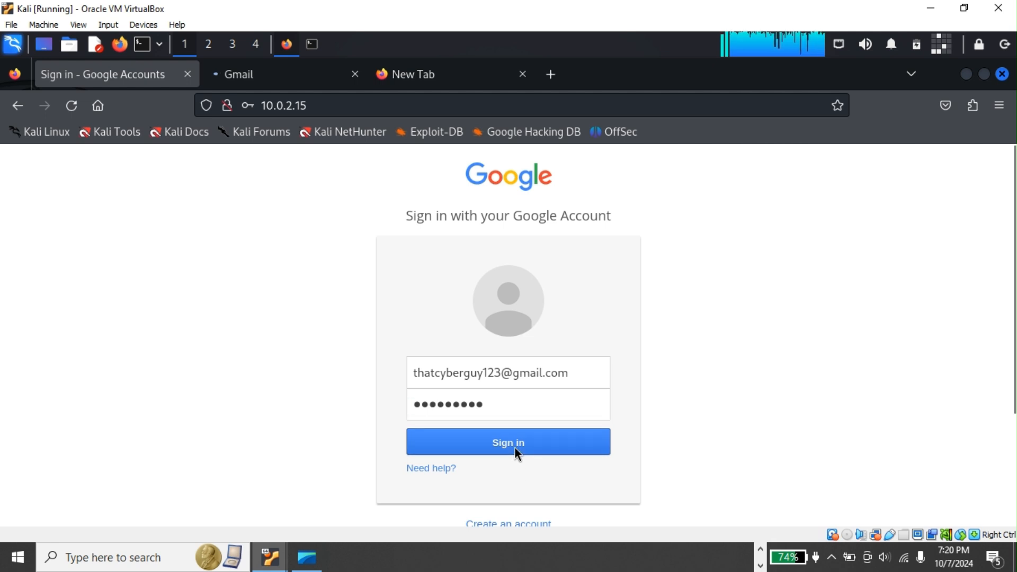
Sign in to submit the credentials and decline Firefox's save-login prompt
{"action": "left_click", "coordinate": [507, 441]}
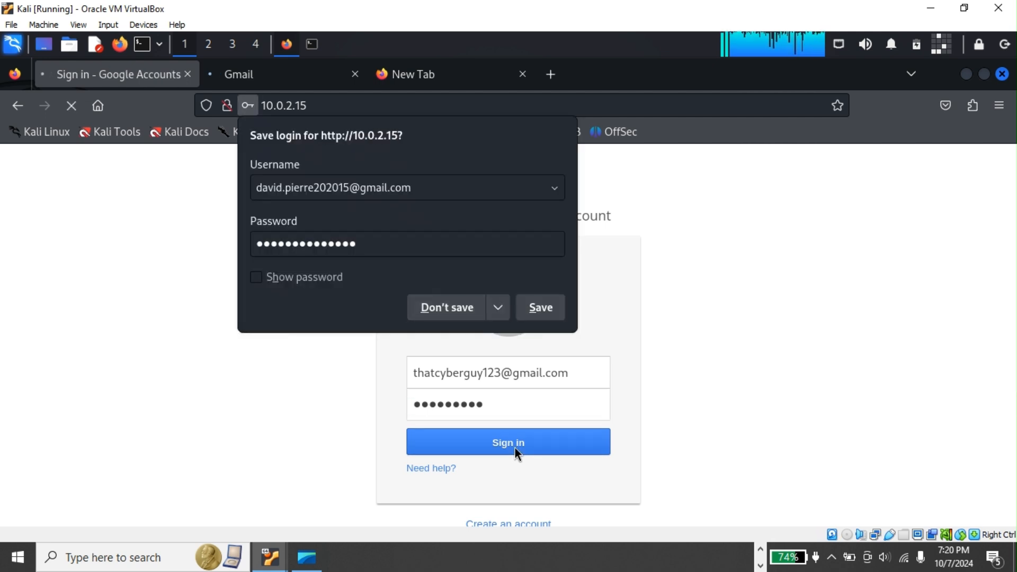
{"action": "left_click", "coordinate": [553, 187]}
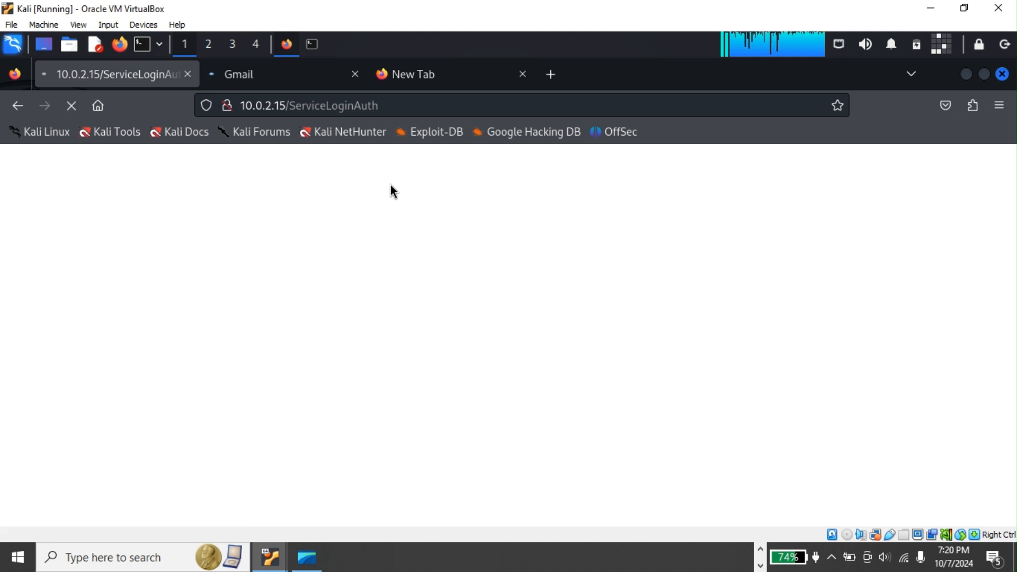
{"action": "mouse_move", "coordinate": [311, 158]}
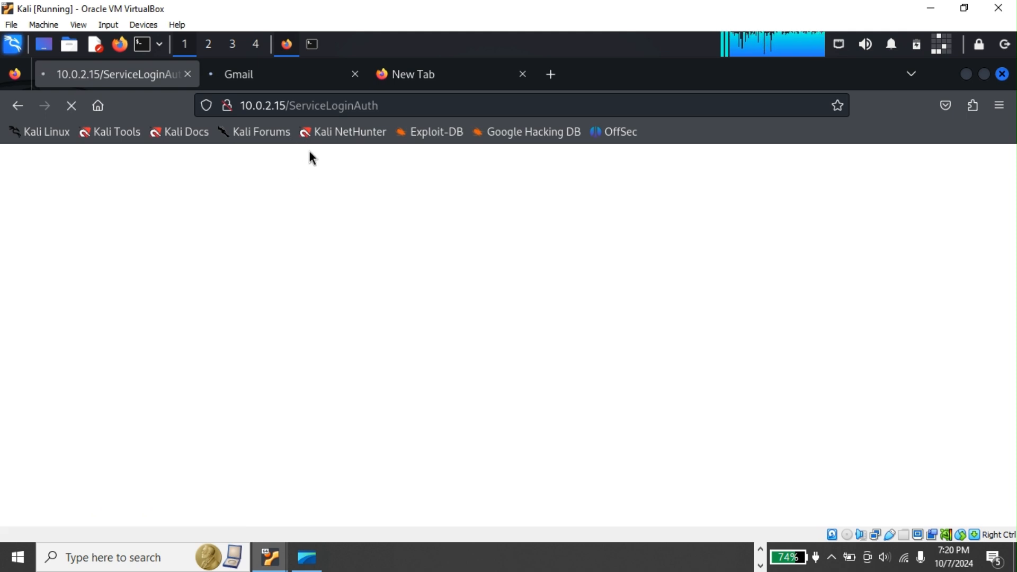
{"action": "mouse_move", "coordinate": [471, 268]}
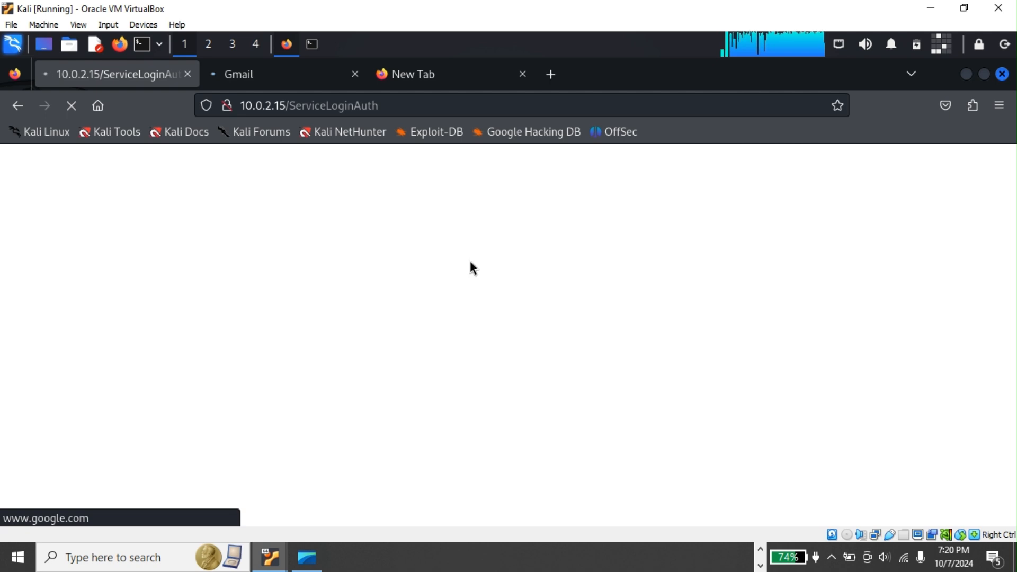
{"action": "mouse_move", "coordinate": [86, 527]}
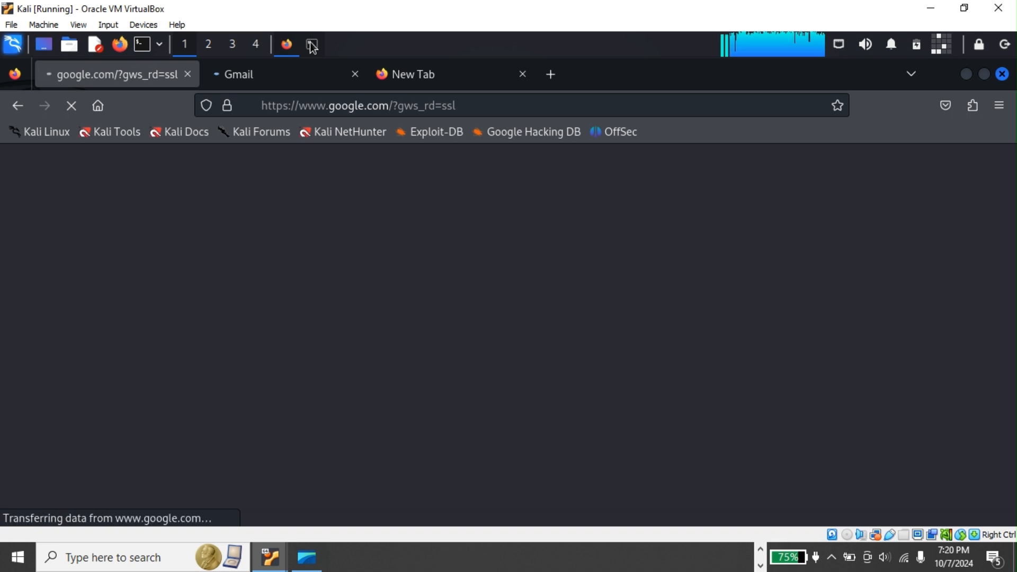
Bring up the harvester terminal showing the captured email username and submitted password
{"action": "left_click", "coordinate": [310, 44]}
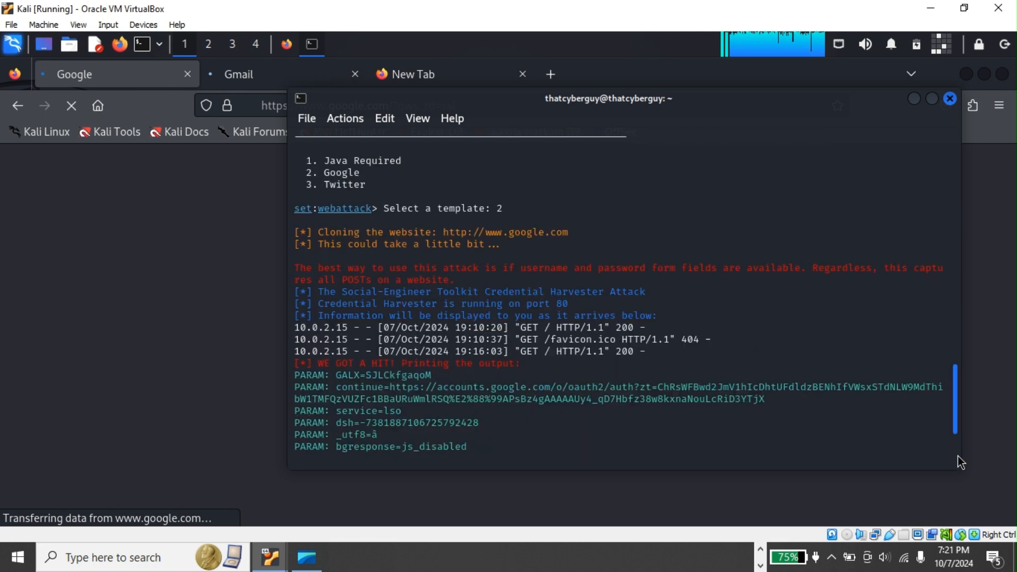
{"action": "scroll", "scroll_direction": "down", "scroll_amount": 3}
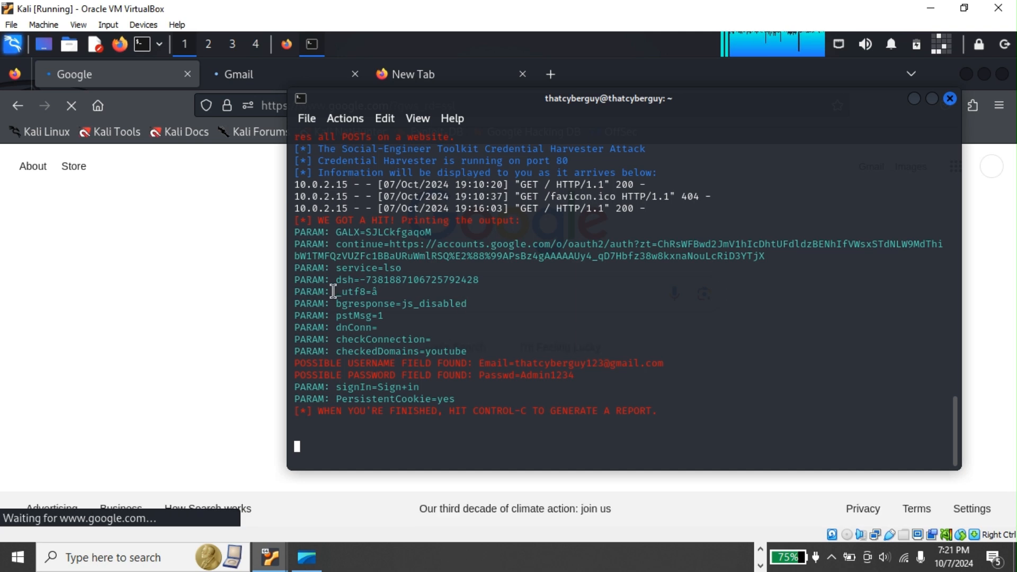
{"action": "mouse_move", "coordinate": [395, 336]}
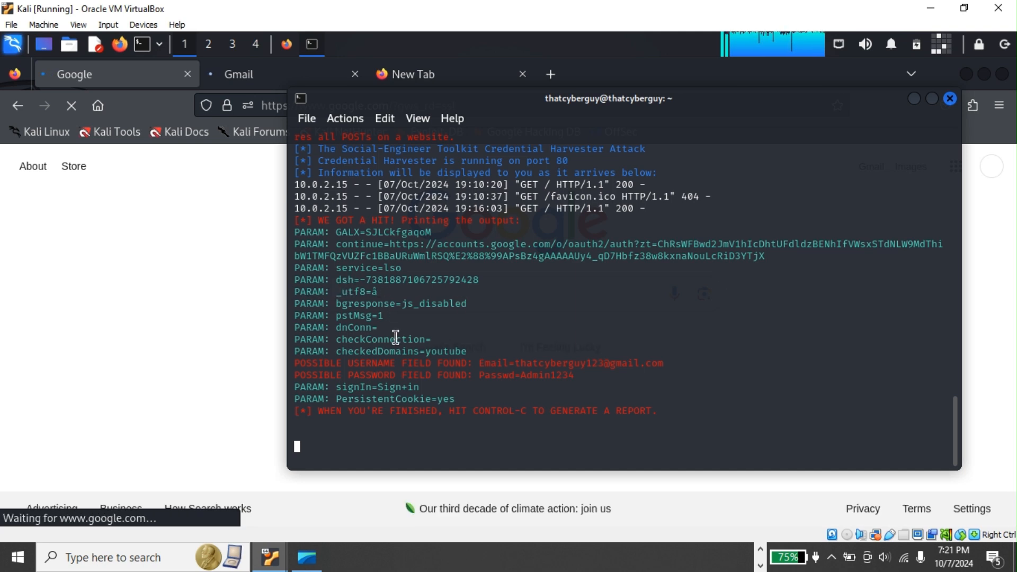